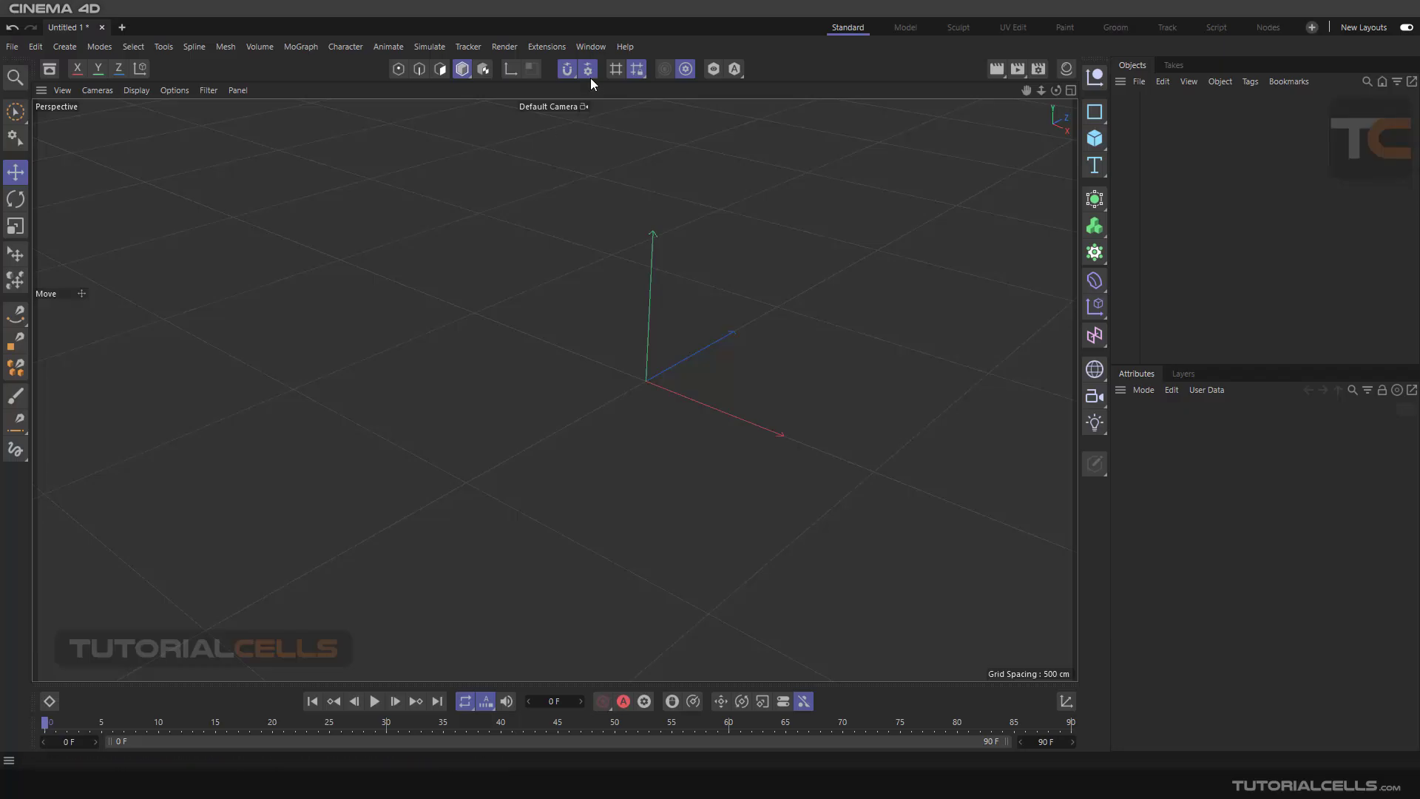
Turn on snapping to Guides and Dynamic Guides in the Snap settings
click(590, 68)
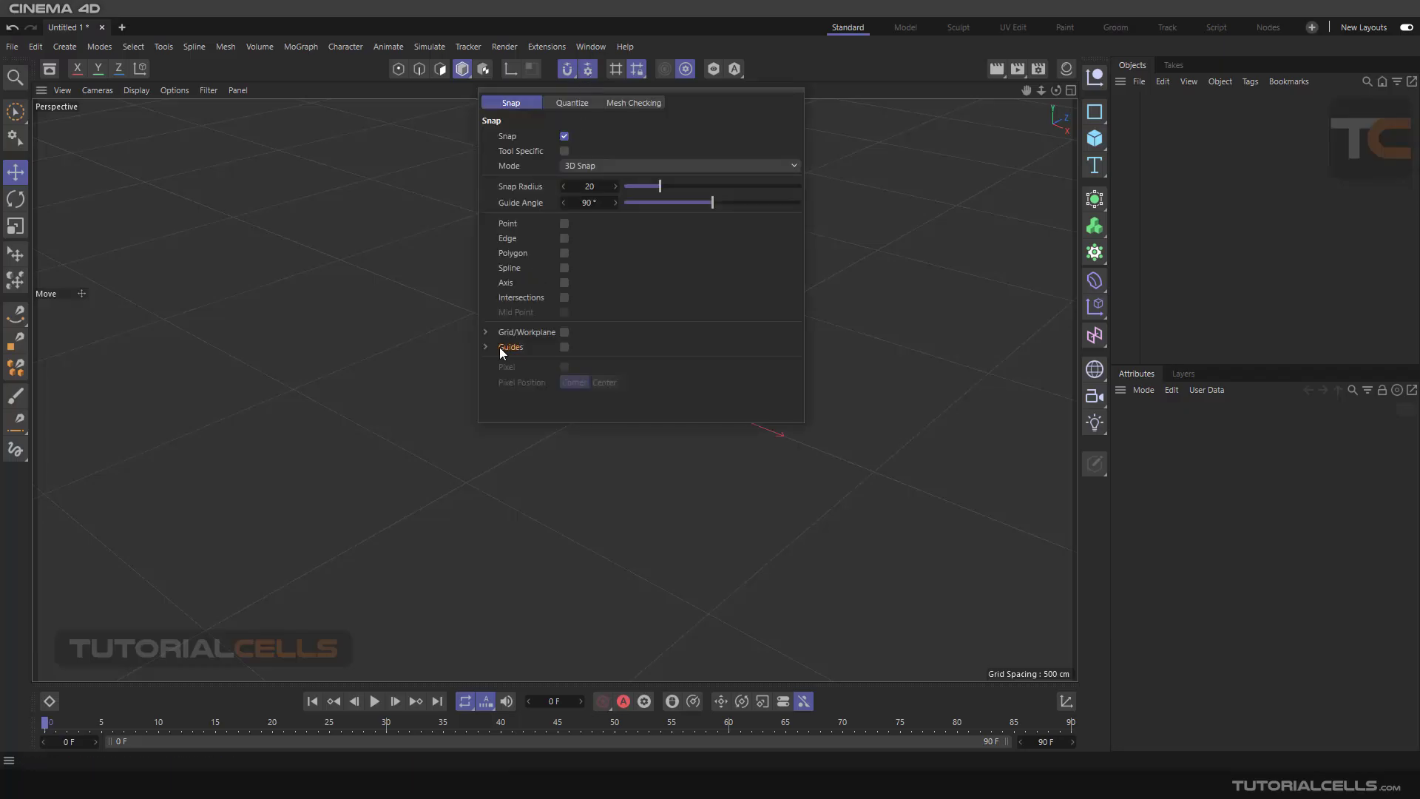
click(485, 347)
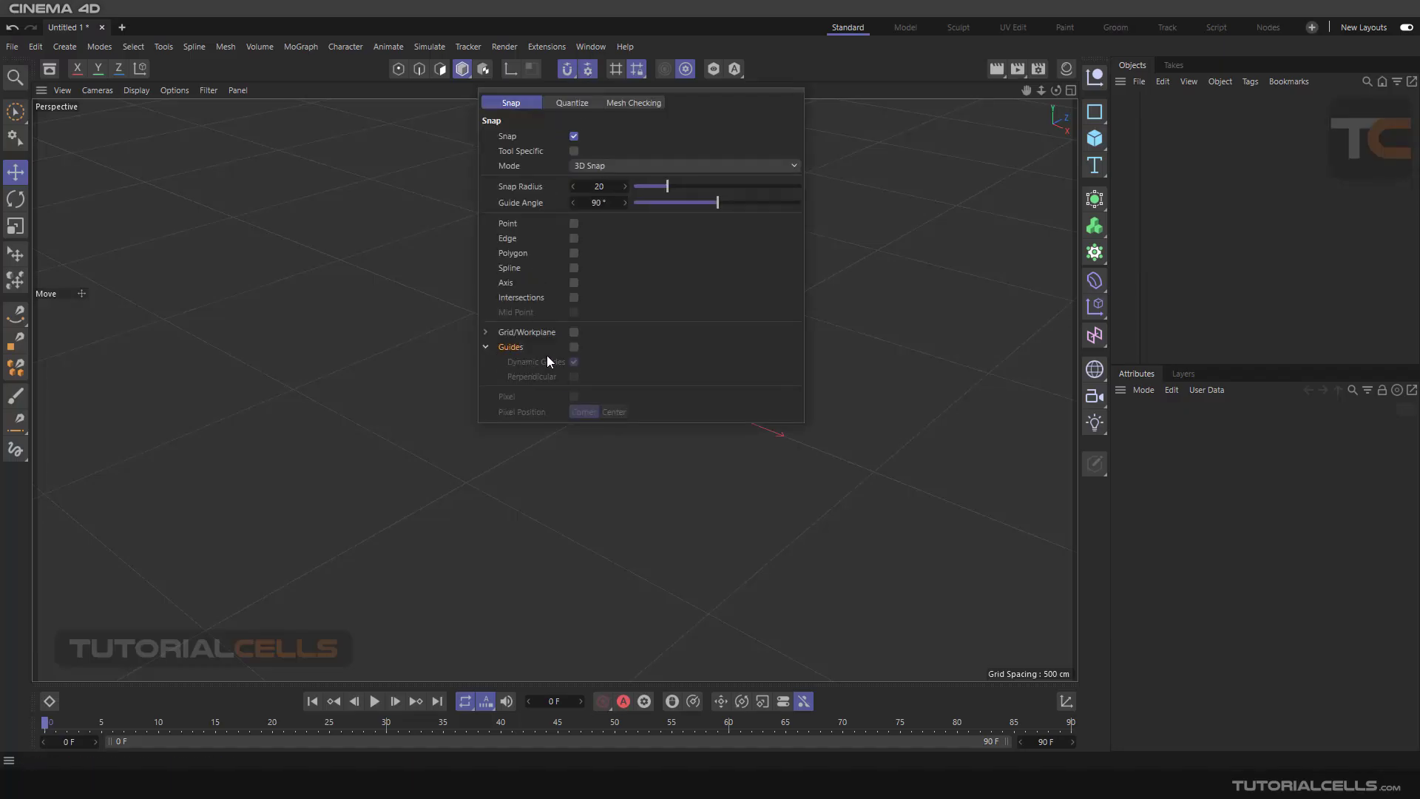
click(573, 347)
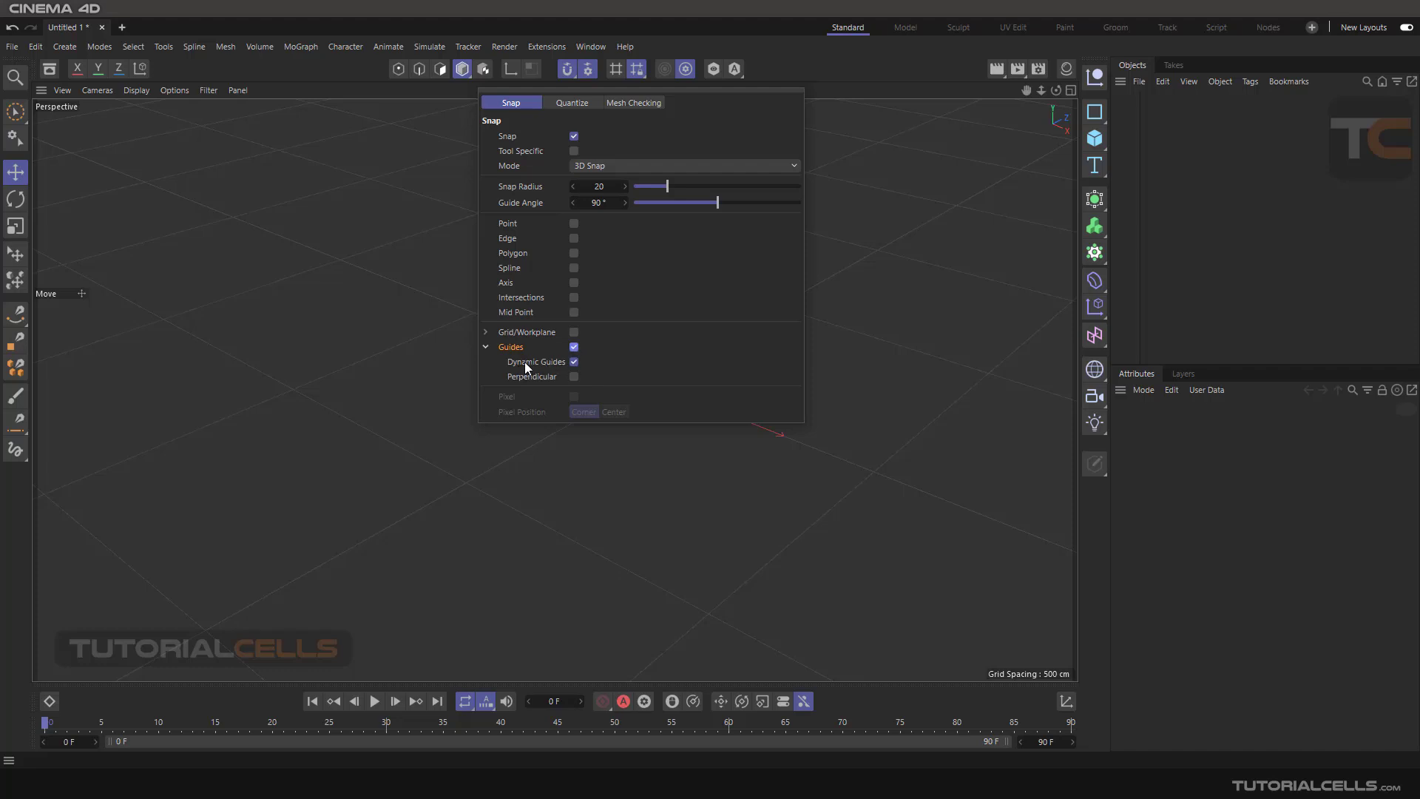
mouse_move(548, 370)
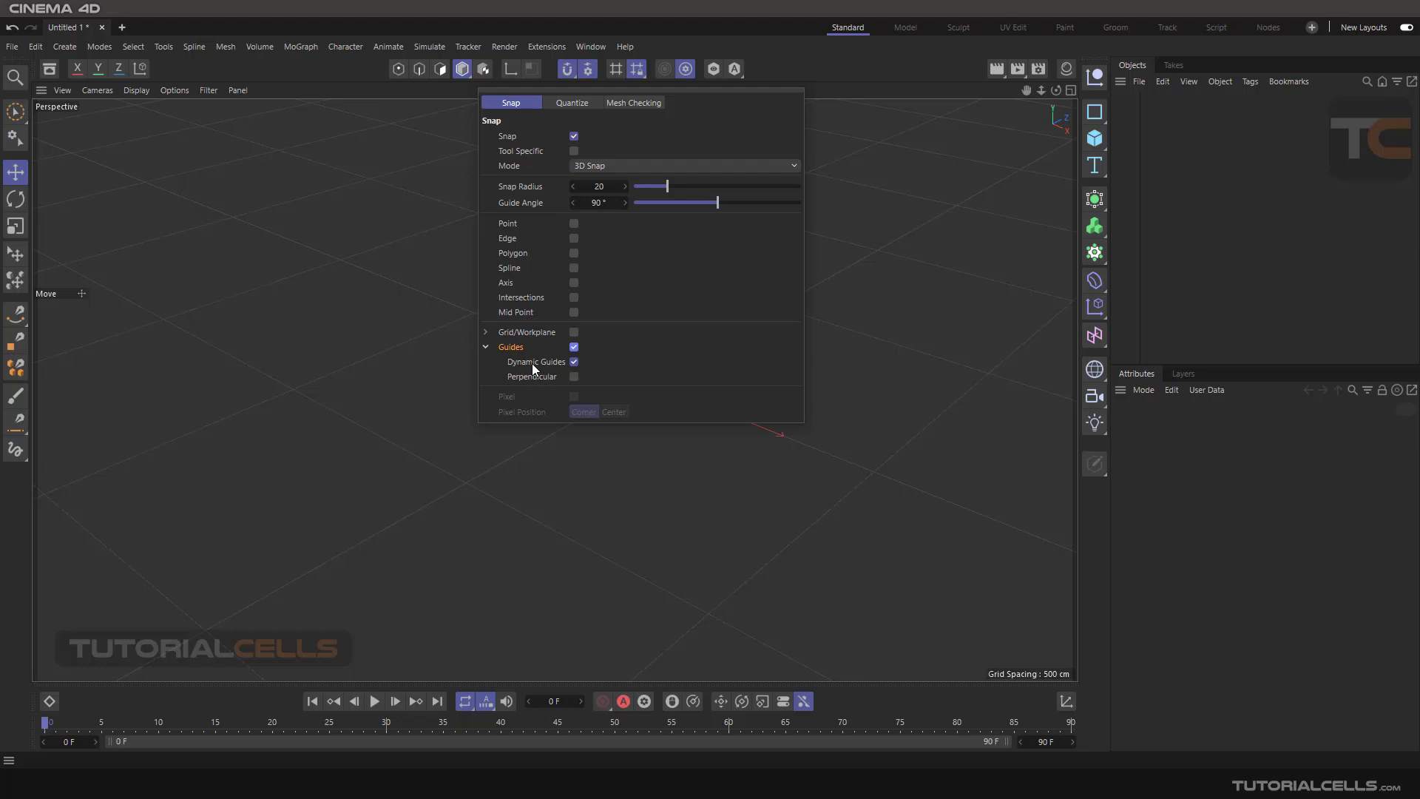
mouse_move(529, 370)
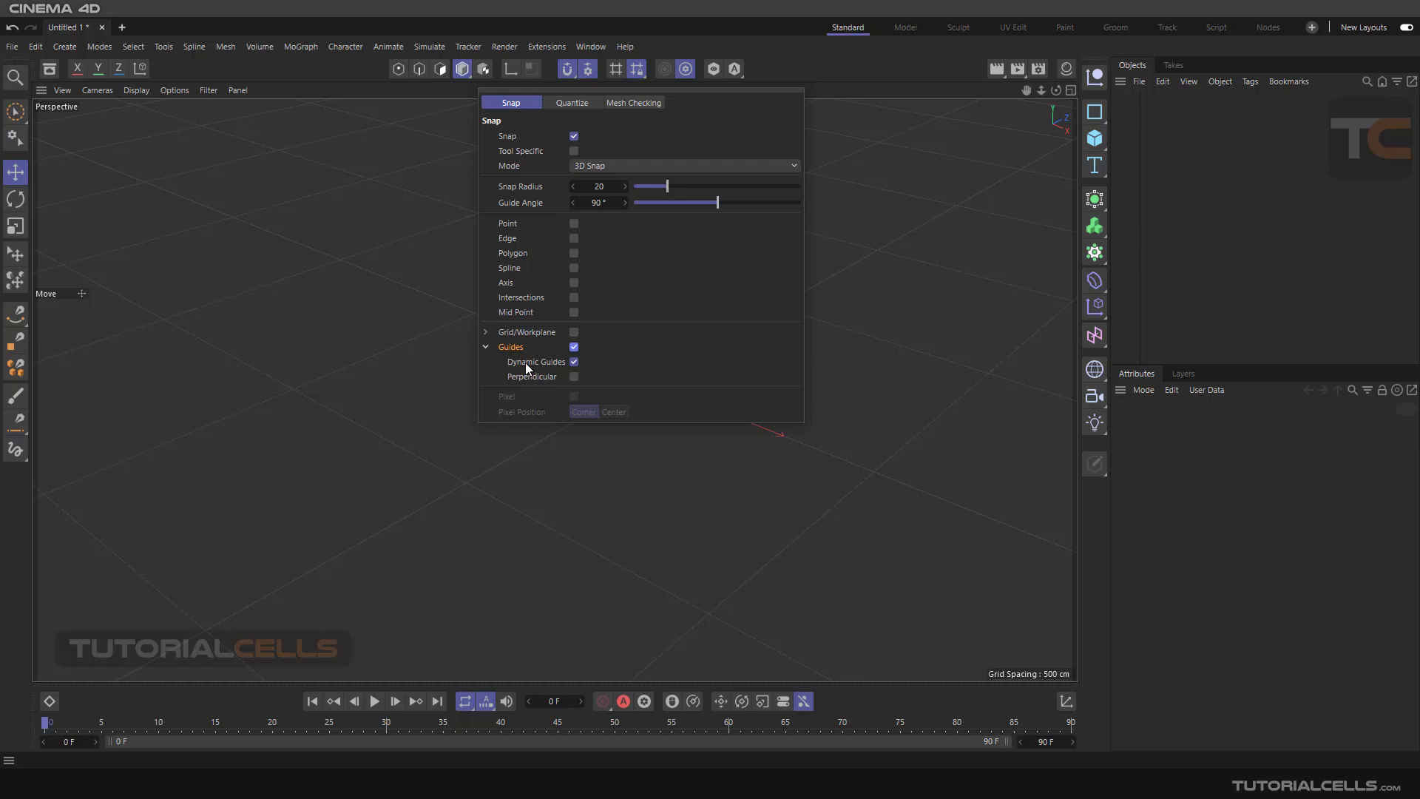
click(860, 278)
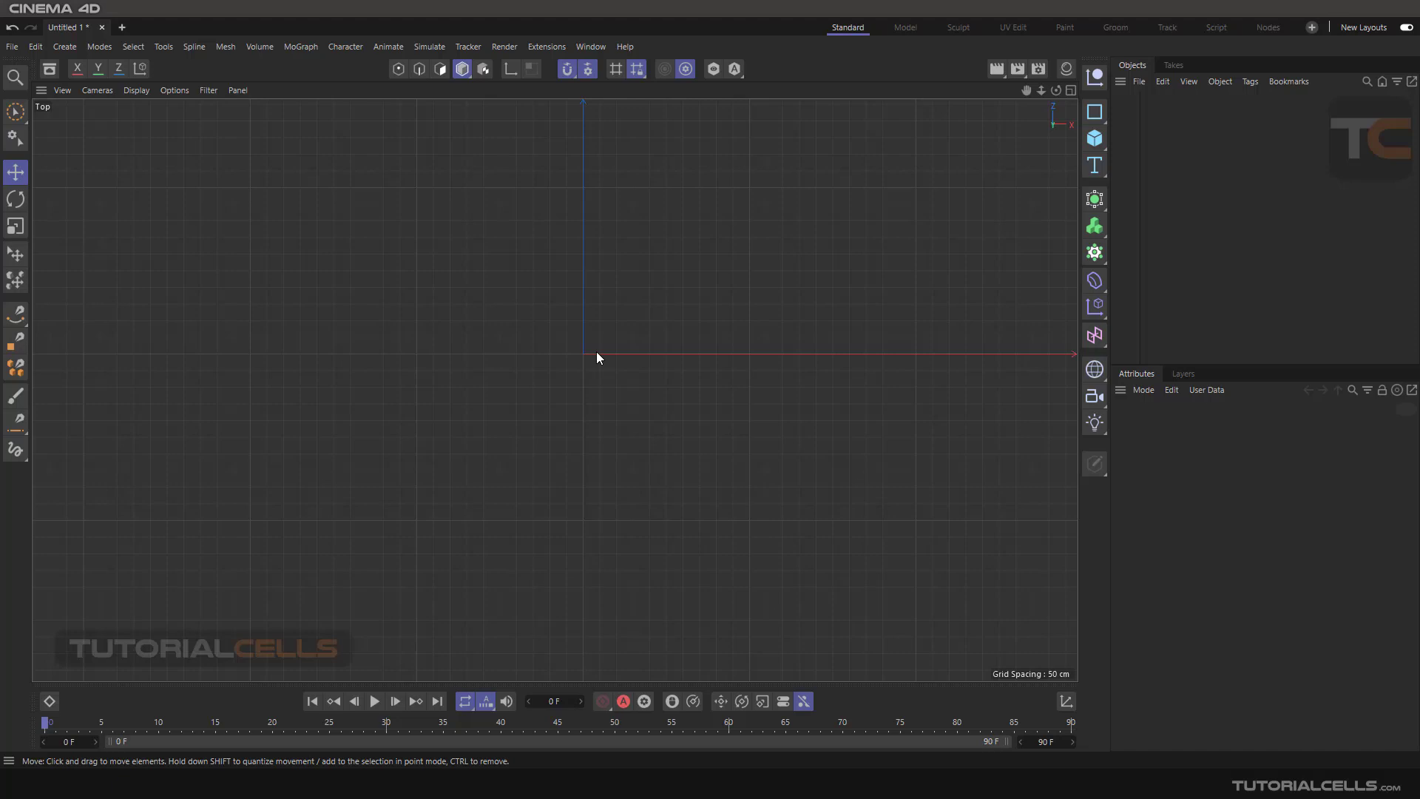
mouse_move(1094, 138)
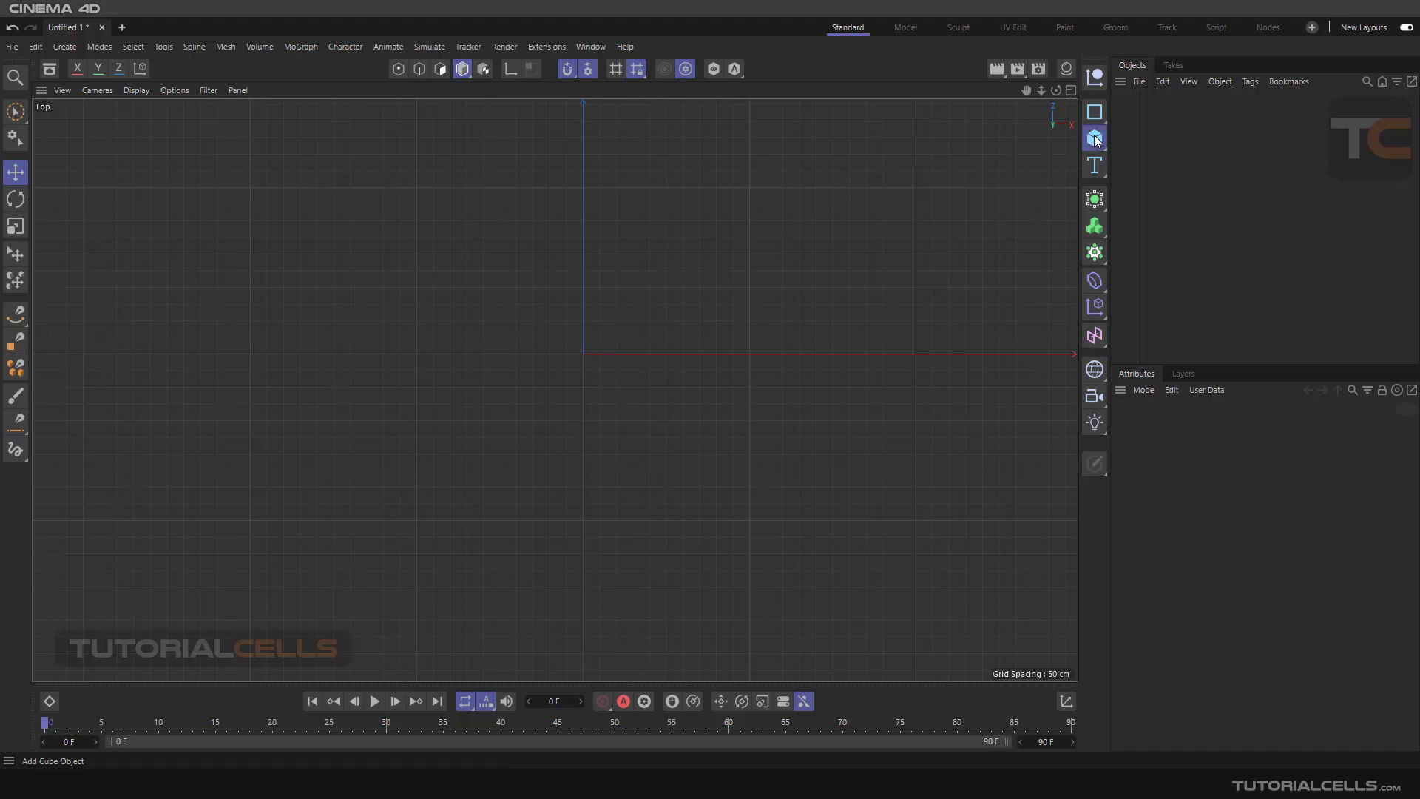
Add a 200 cm cube and drag it up and right of the origin along a dynamic guide
click(1094, 137)
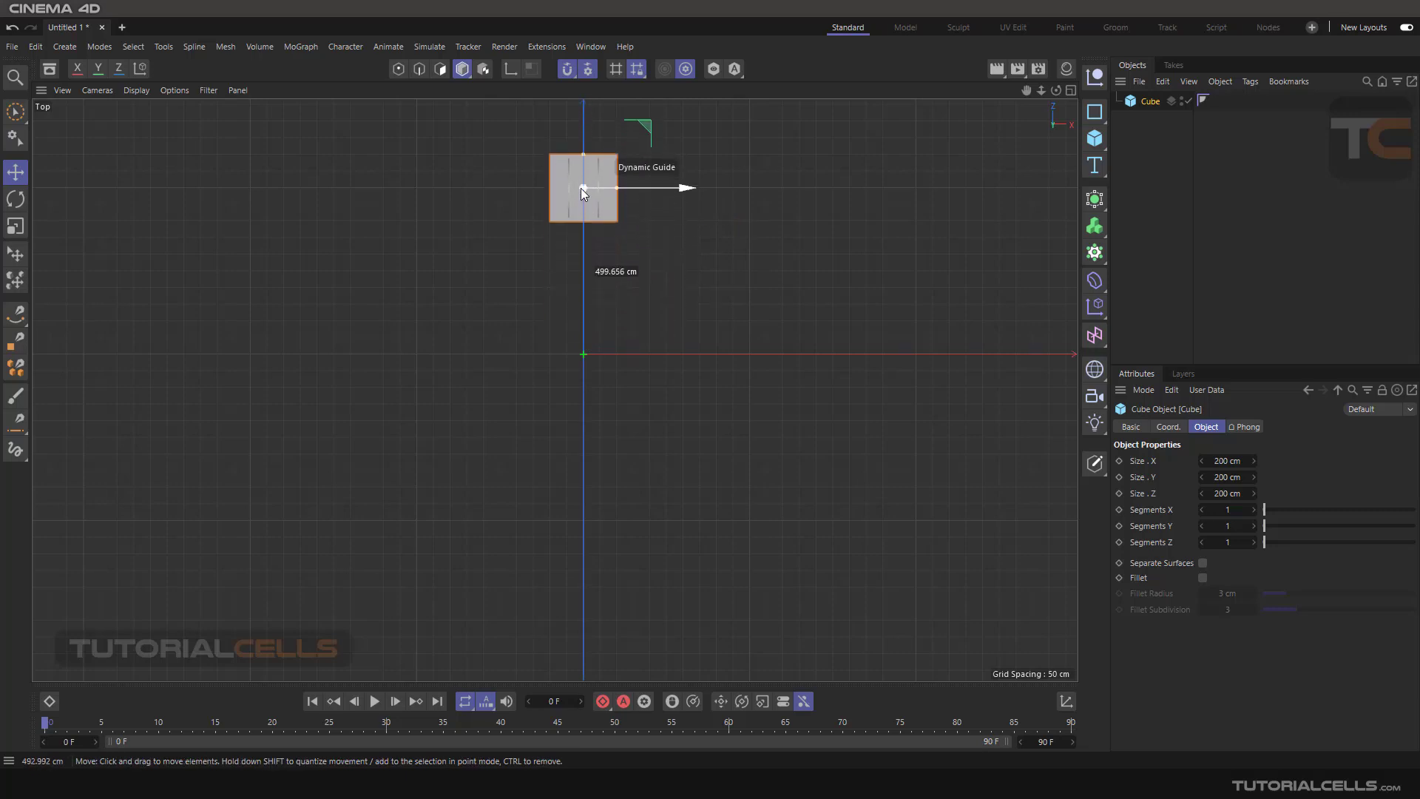
drag(582, 187, 582, 223)
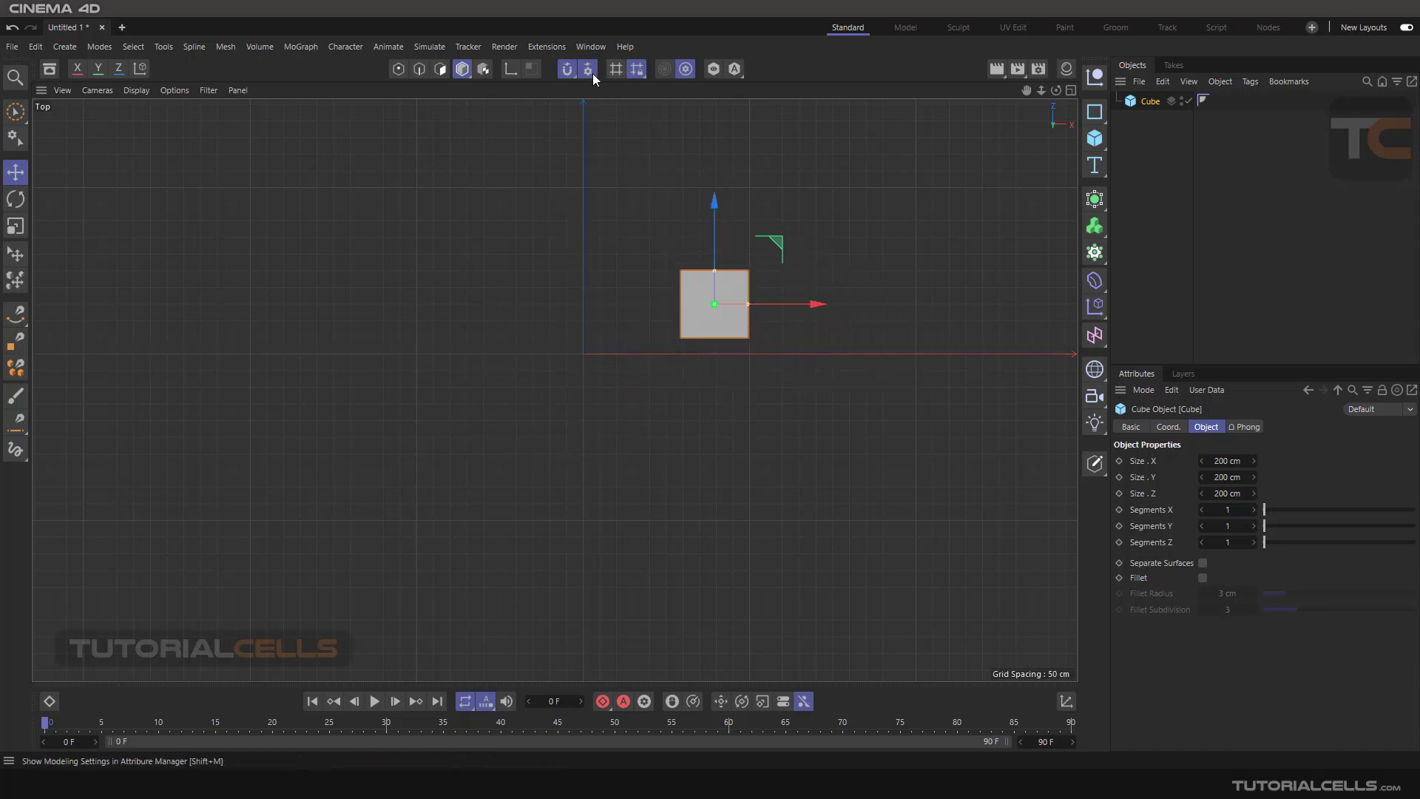
Enter 45 degrees as the Guide Angle in the Snap settings
click(589, 69)
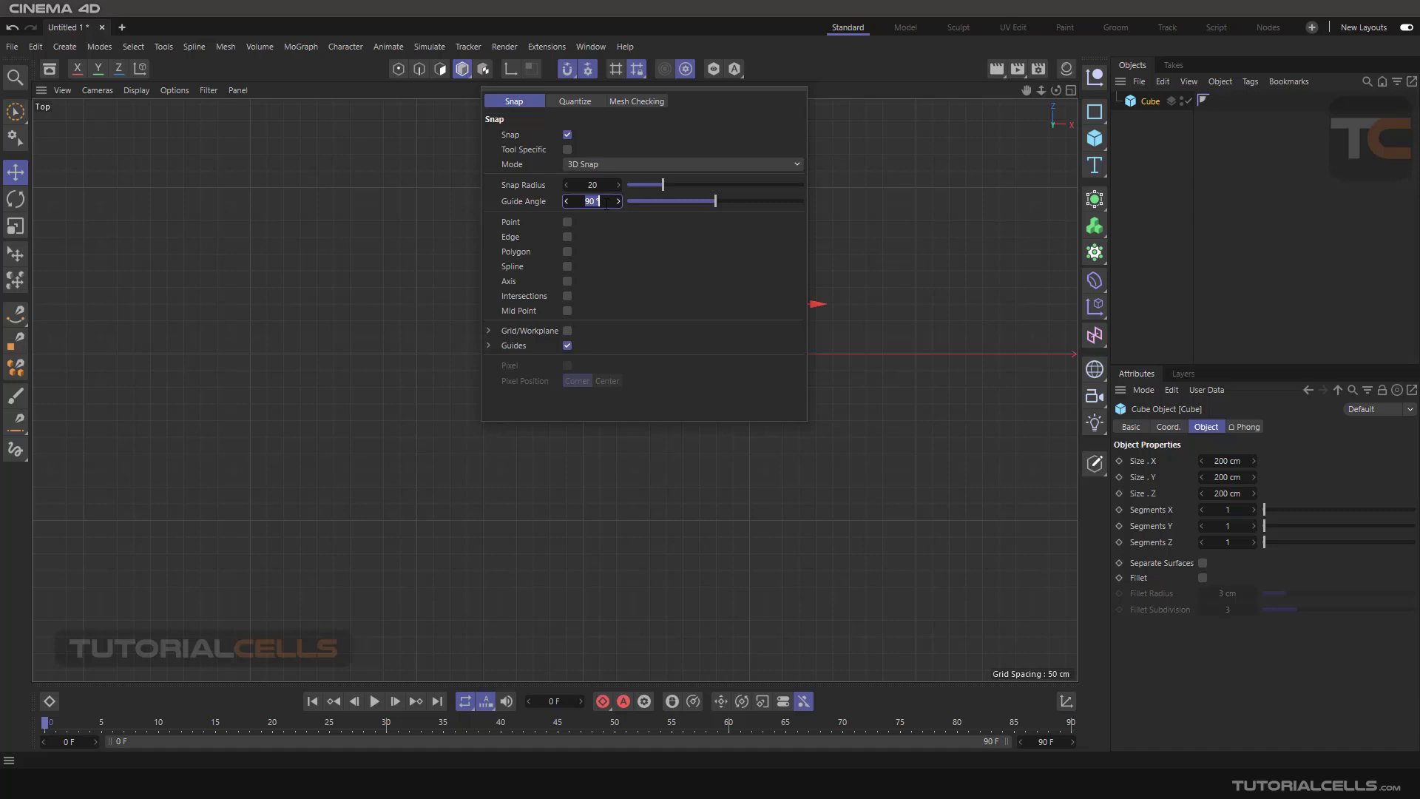
text(45)
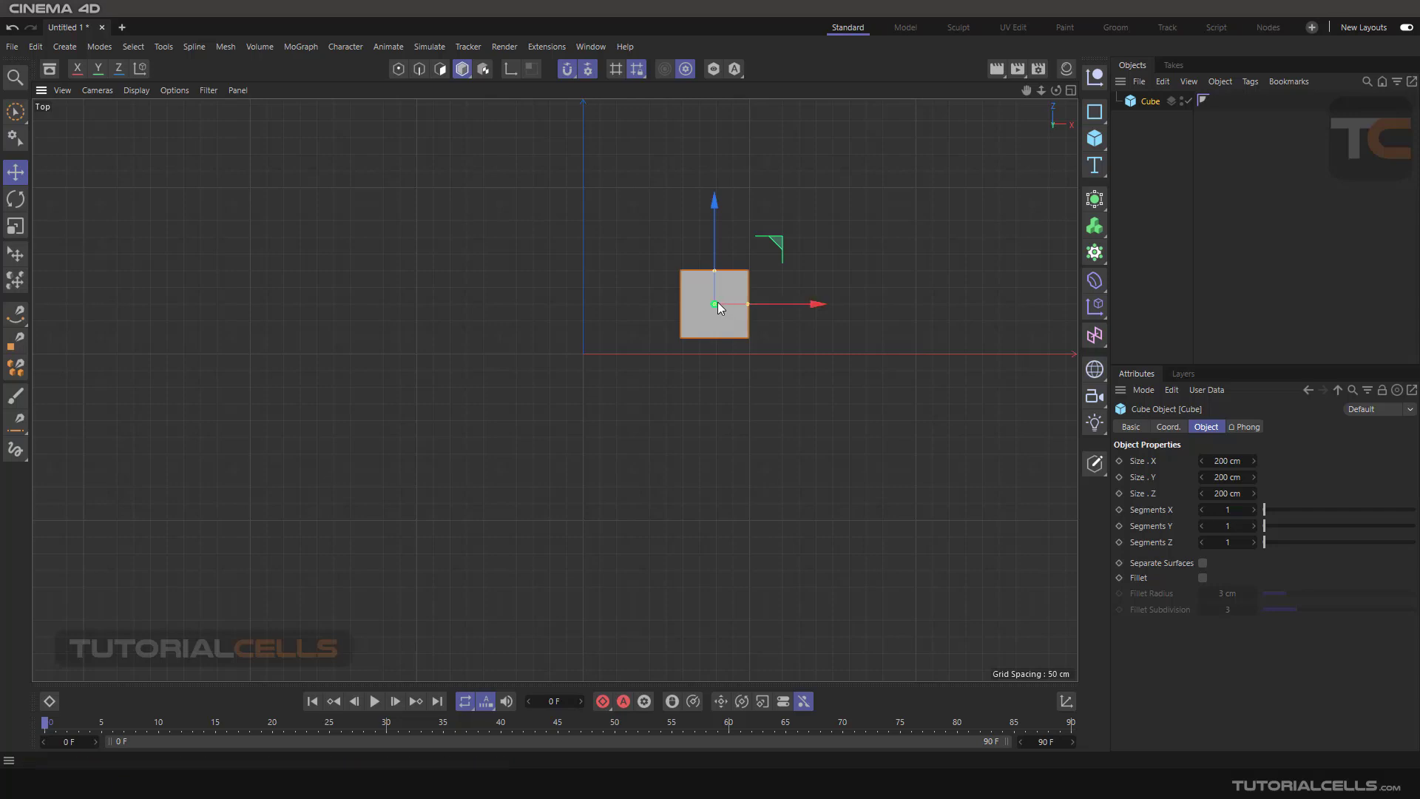
mouse_move(772, 306)
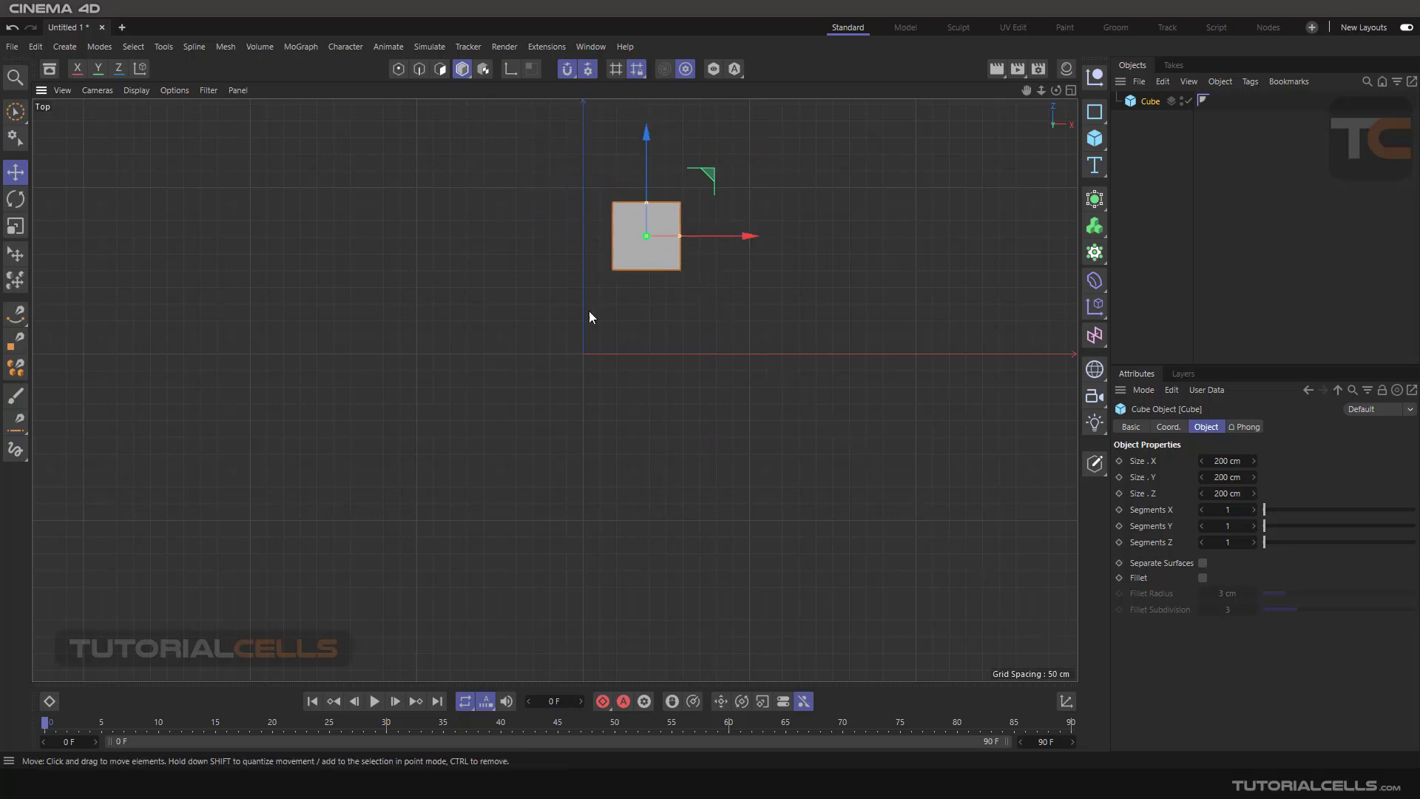
mouse_move(390, 381)
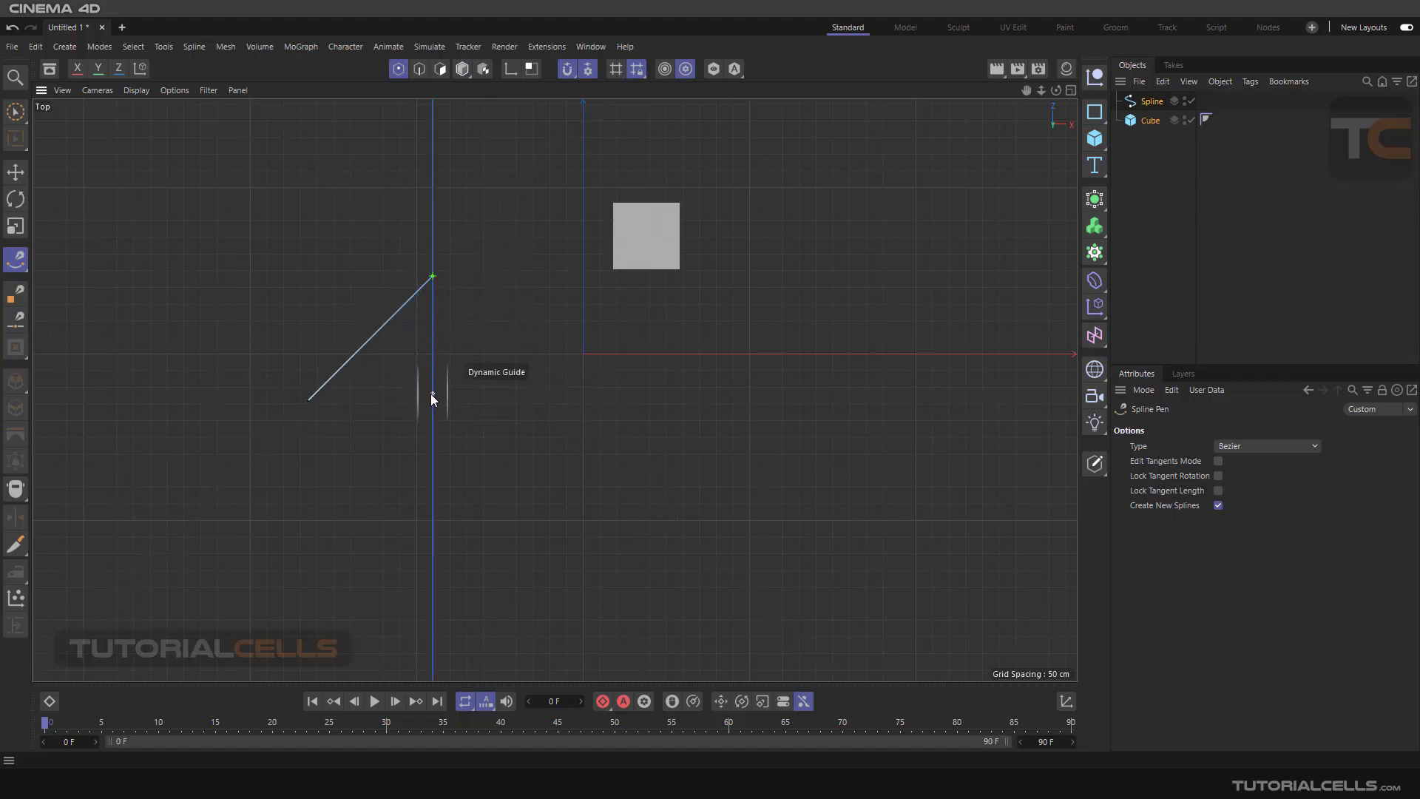
Place guide-snapped spline points straight down, then horizontally to the right
click(541, 453)
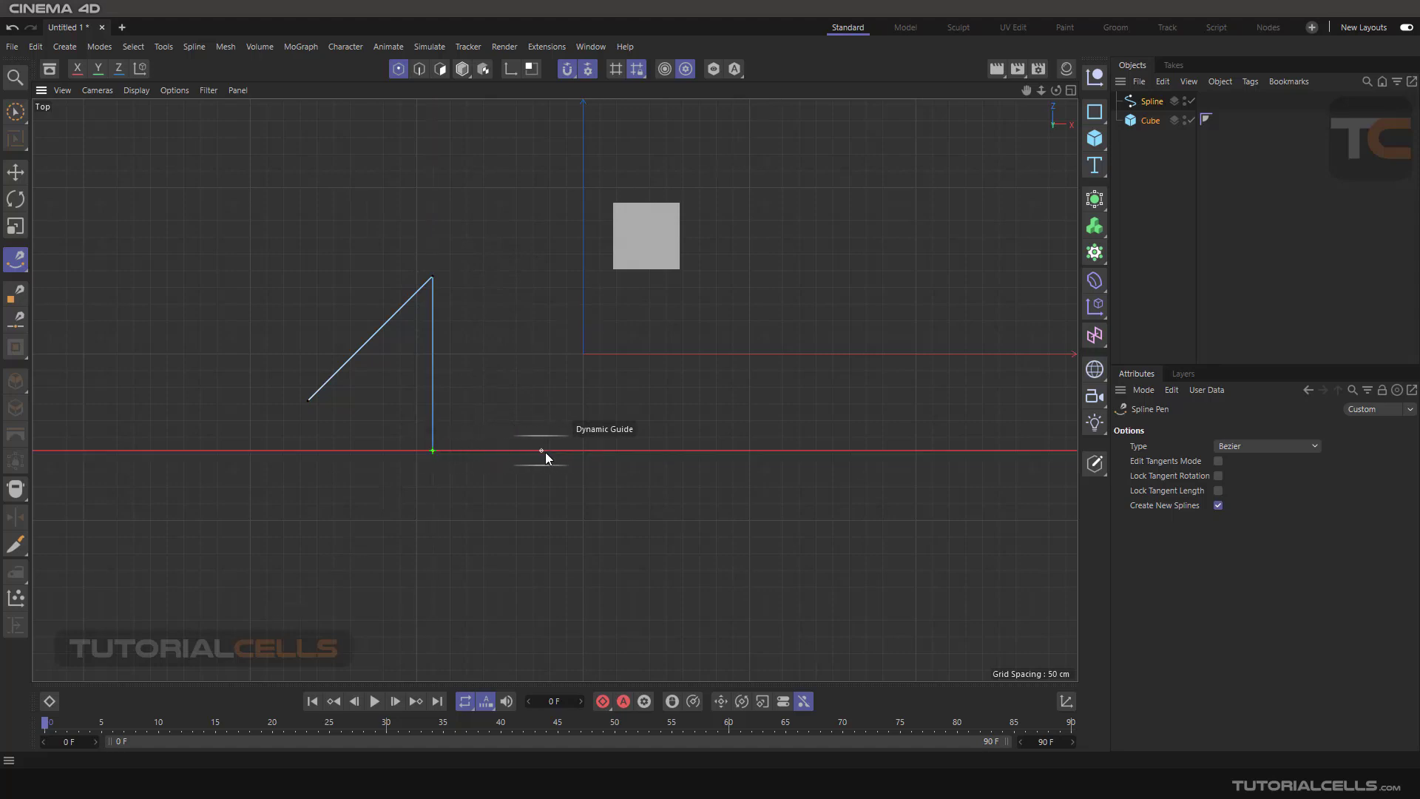
click(575, 450)
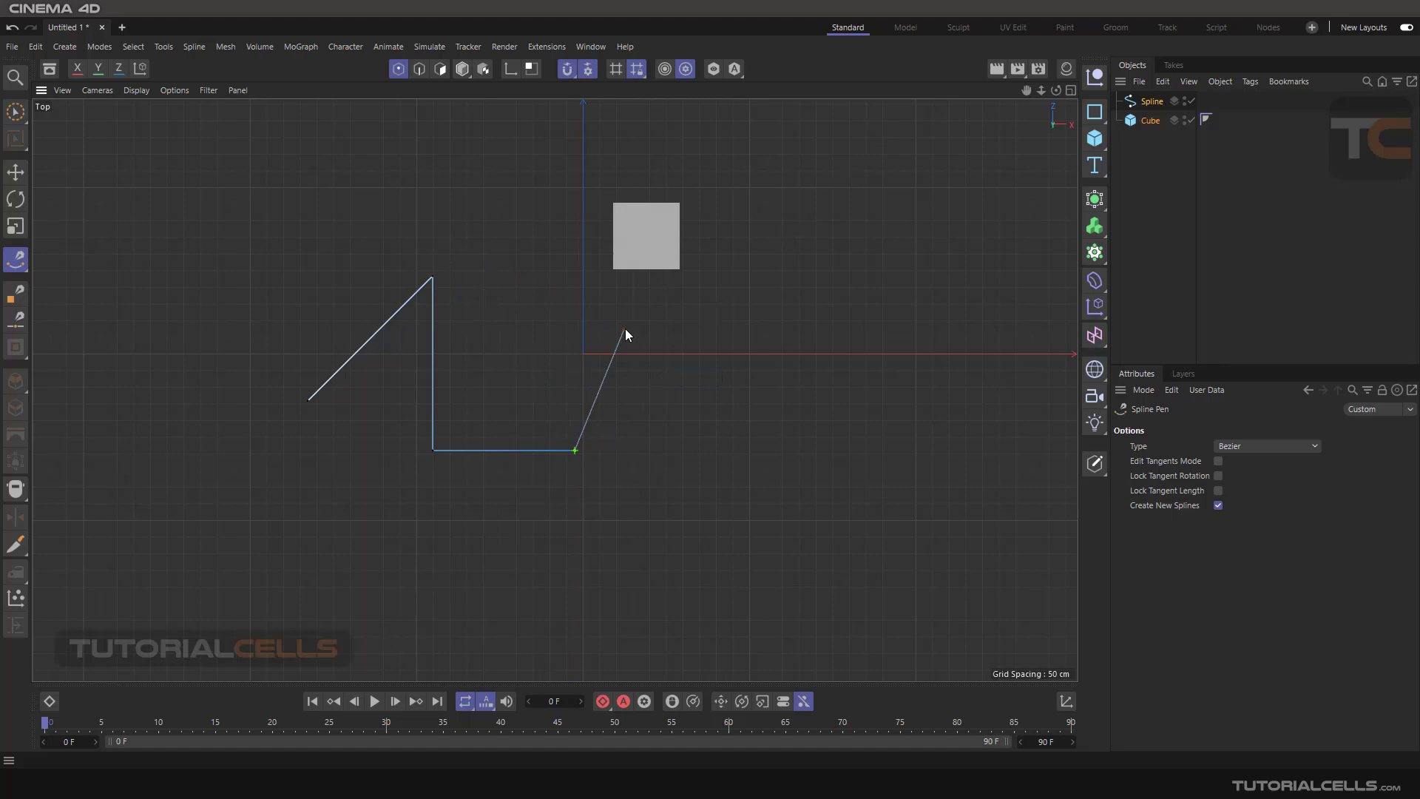
mouse_move(661, 294)
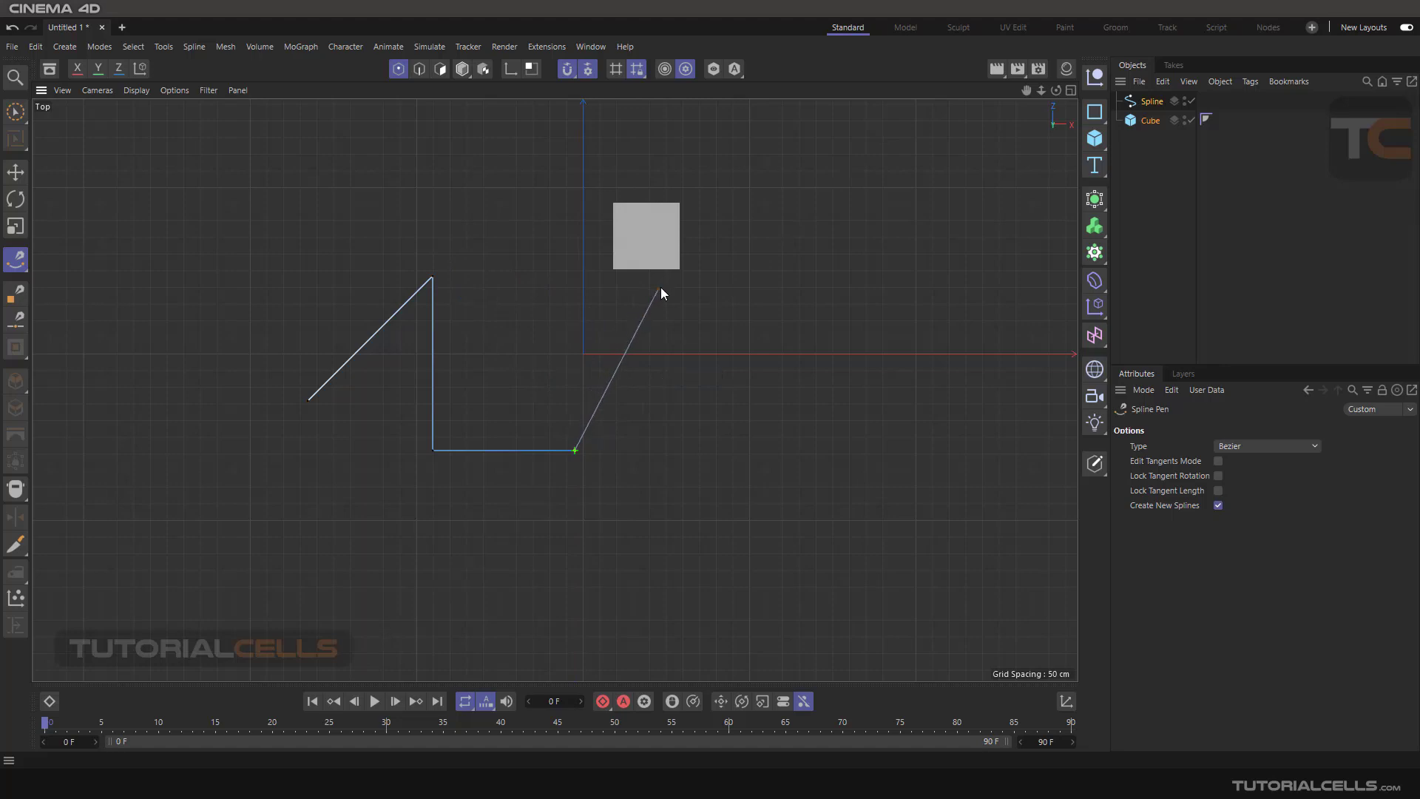
mouse_move(686, 296)
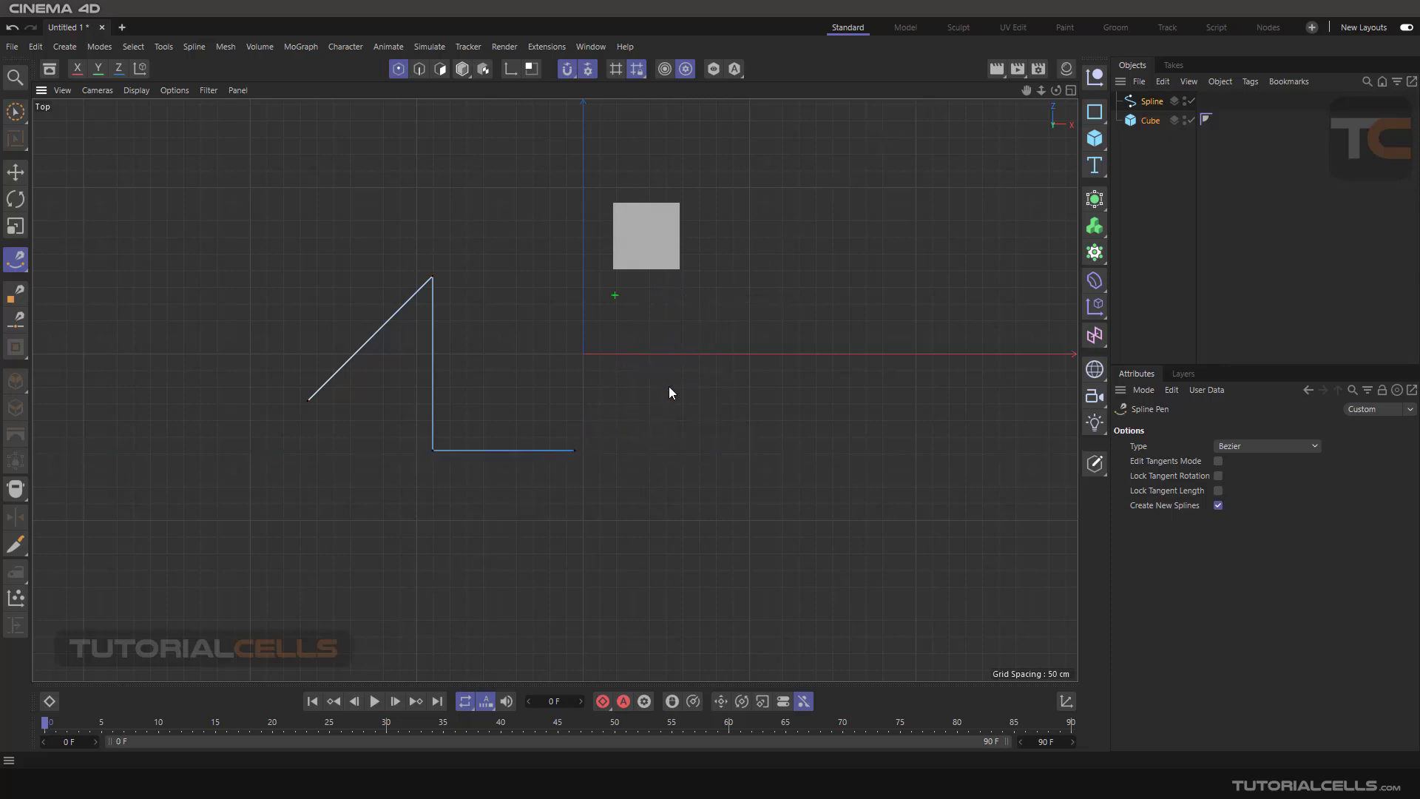
click(1152, 101)
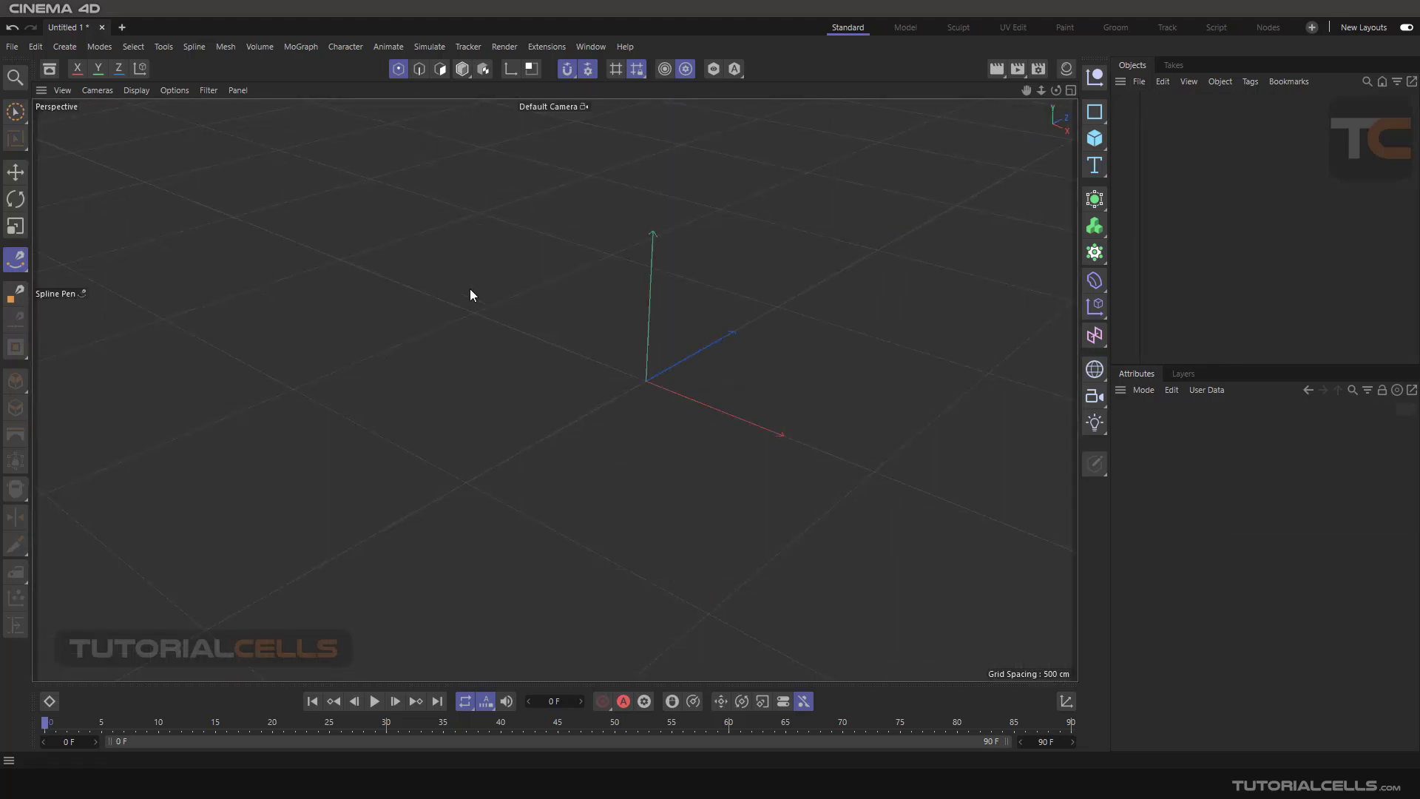
Select and delete the Spline object so only the cubes remain
click(1094, 137)
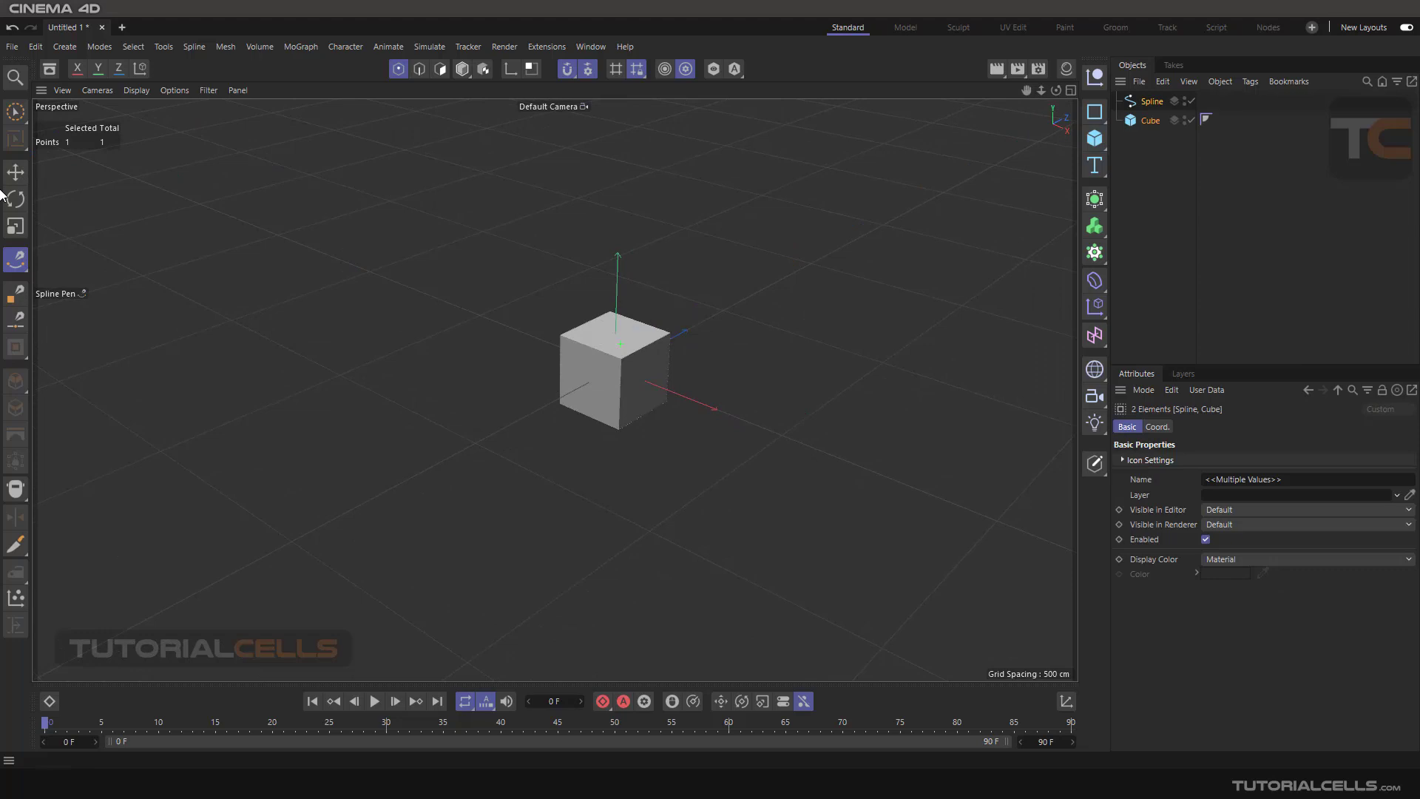
click(1151, 100)
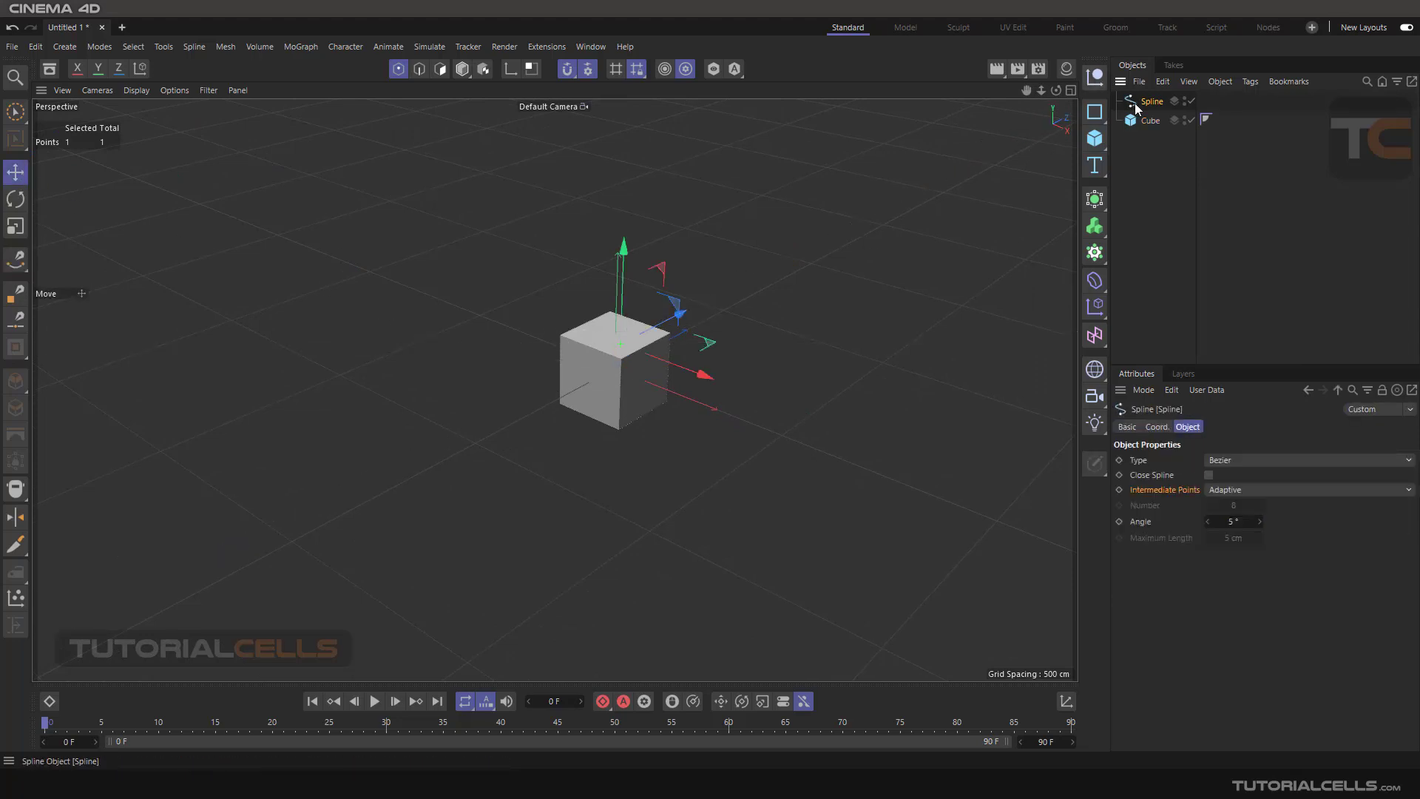
click(1150, 119)
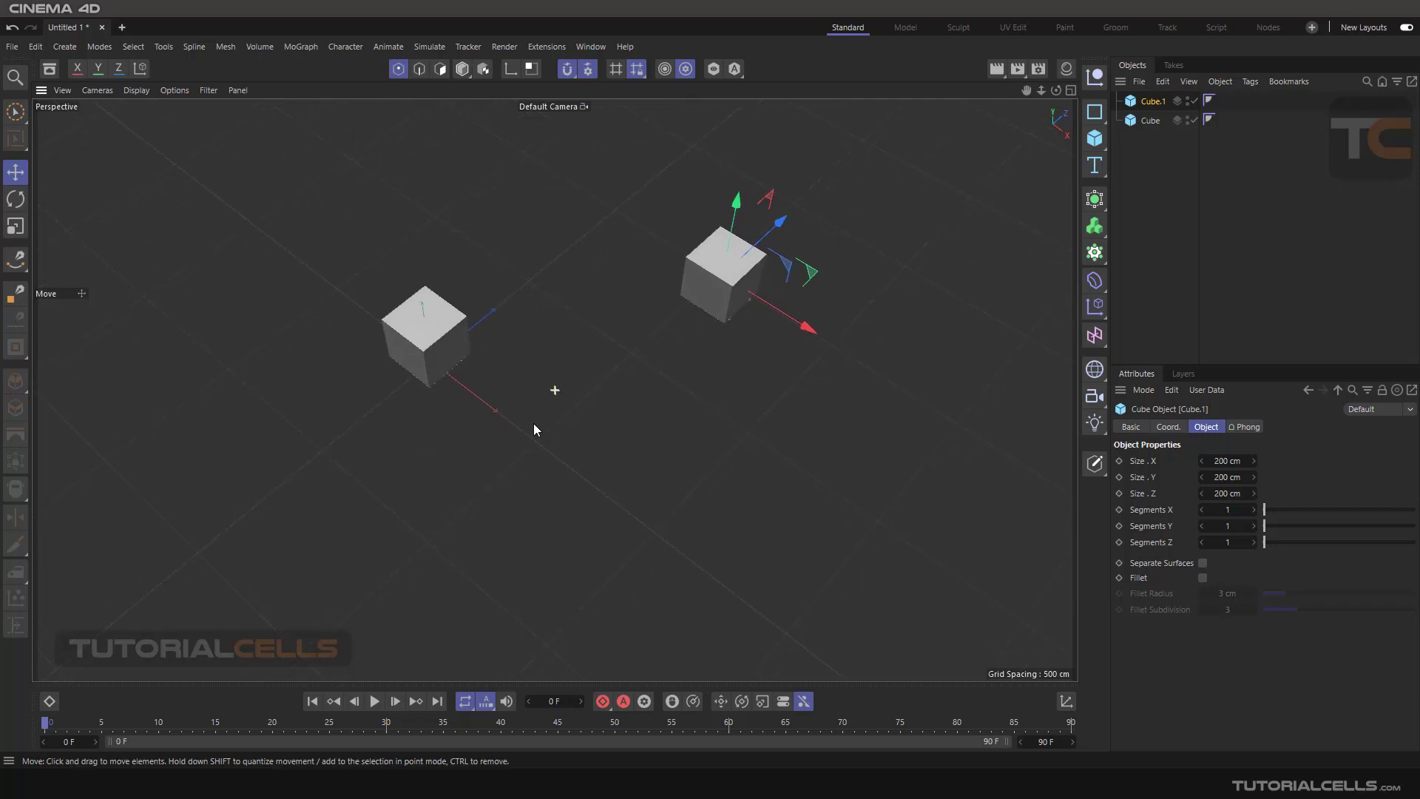
Pick the Spline Pen, adjust snapping, and start a spline on the near cube's corner
click(584, 68)
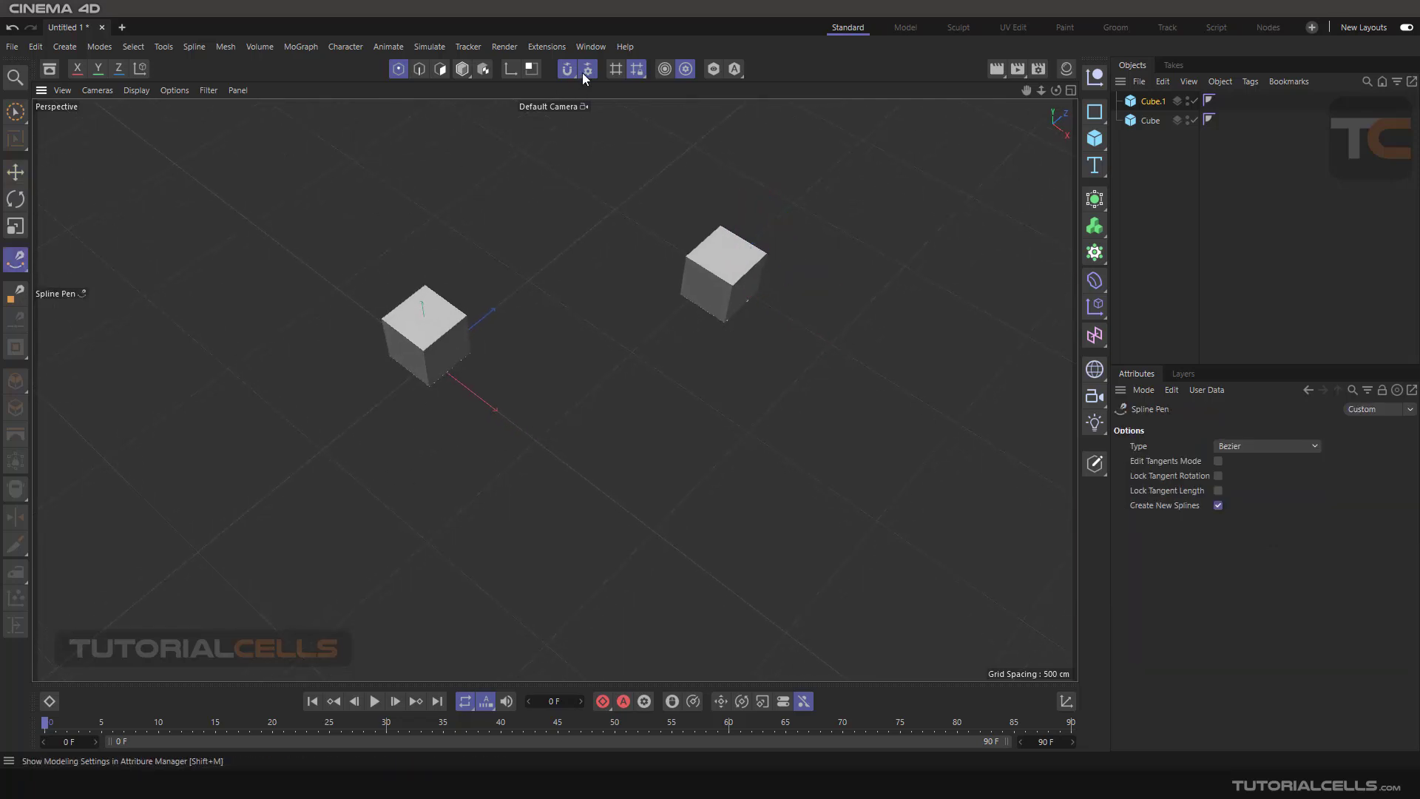
click(566, 69)
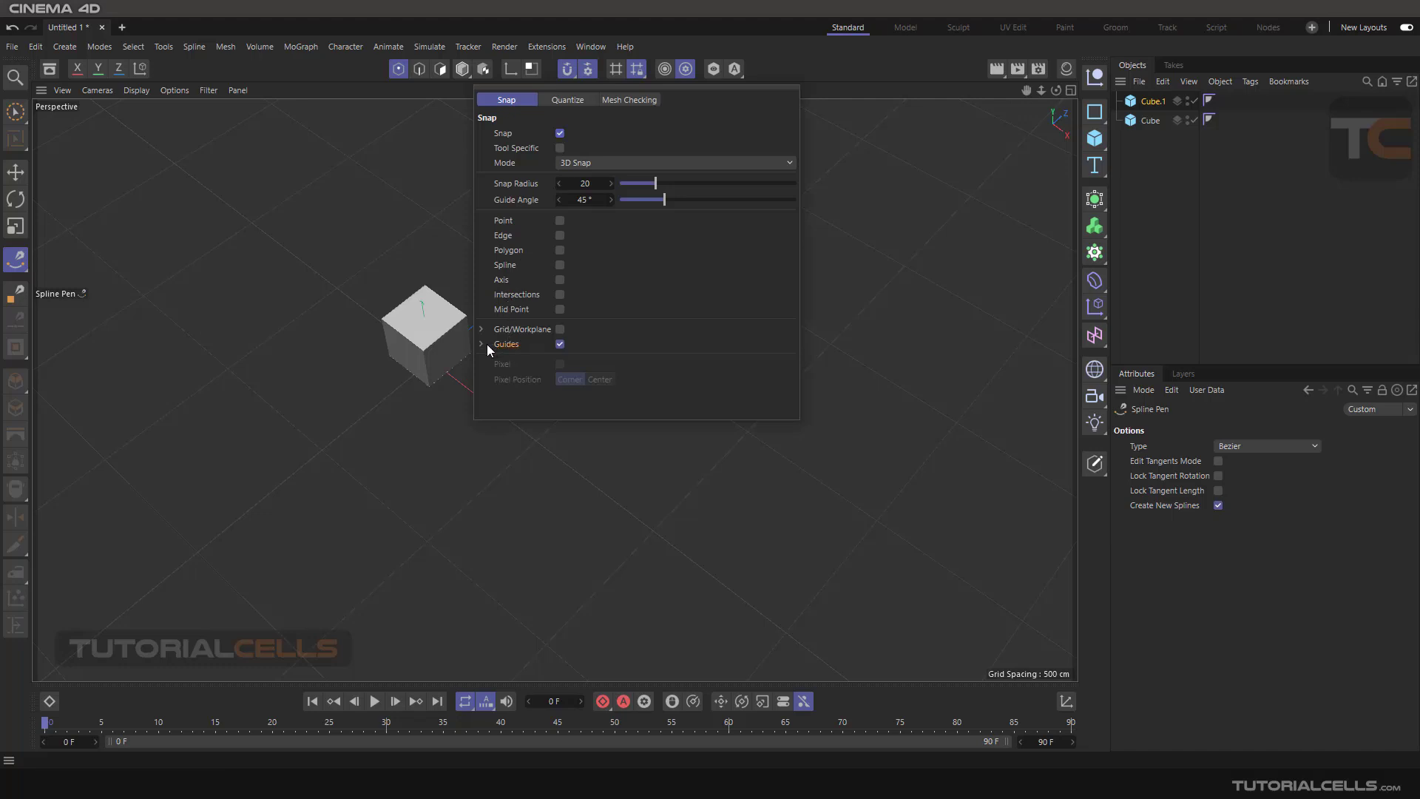
click(481, 344)
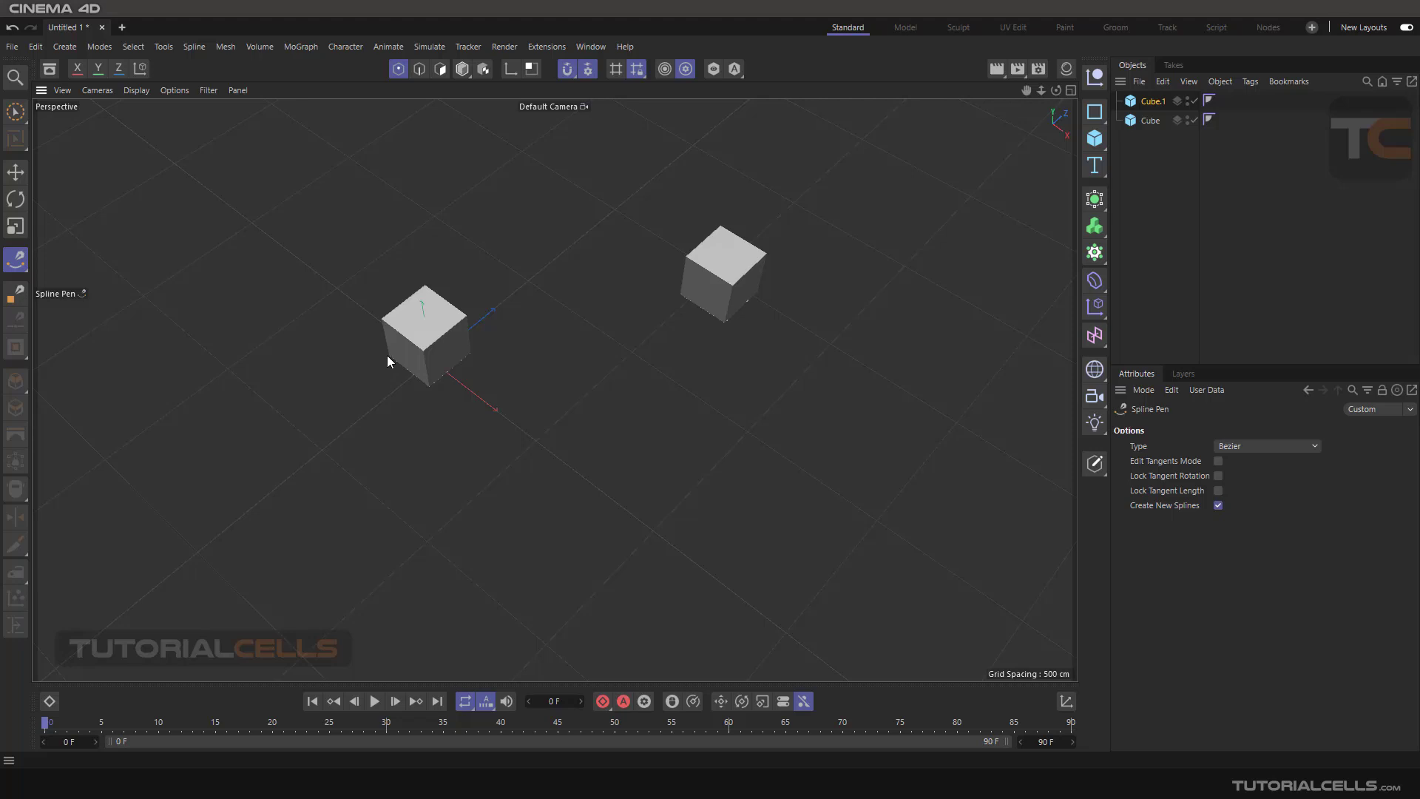
mouse_move(593, 70)
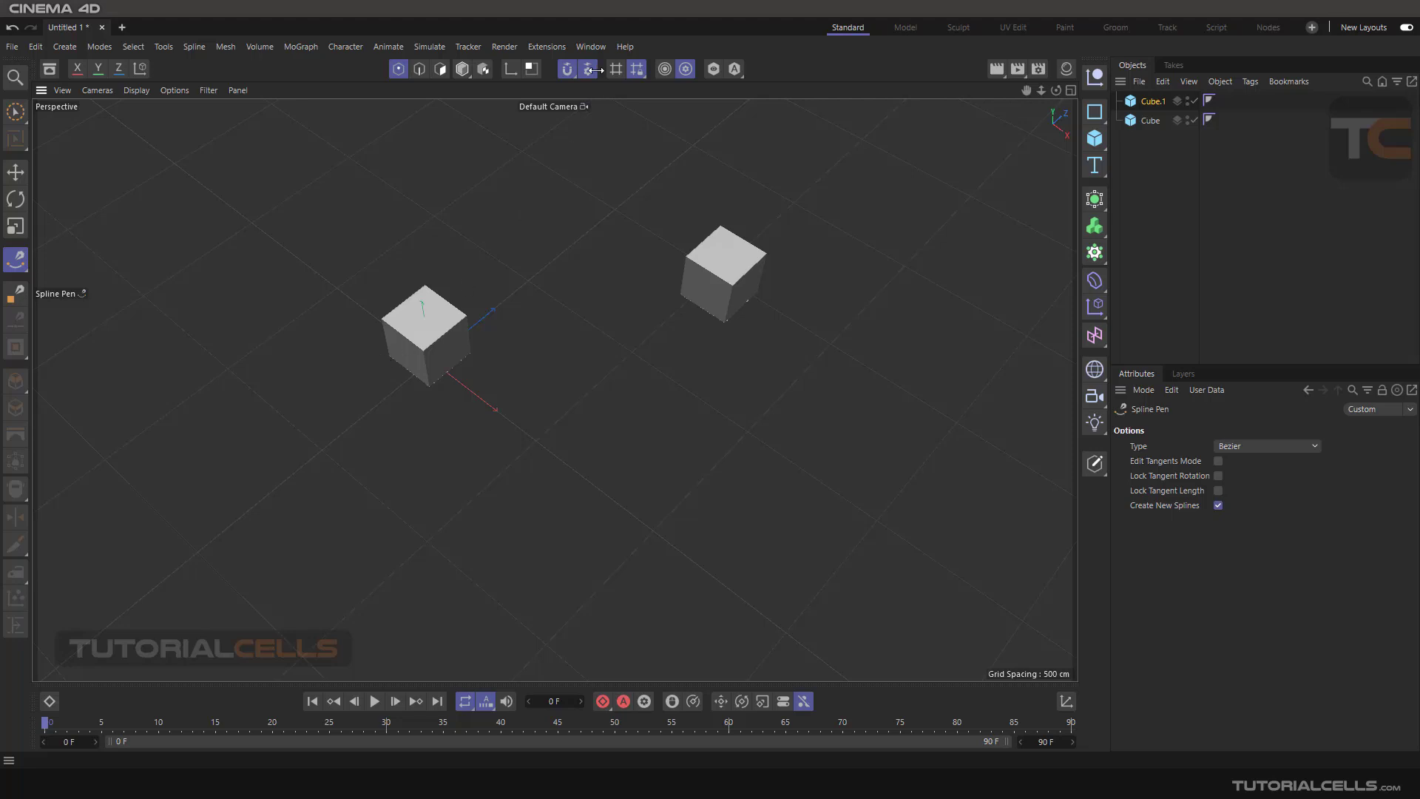
click(615, 69)
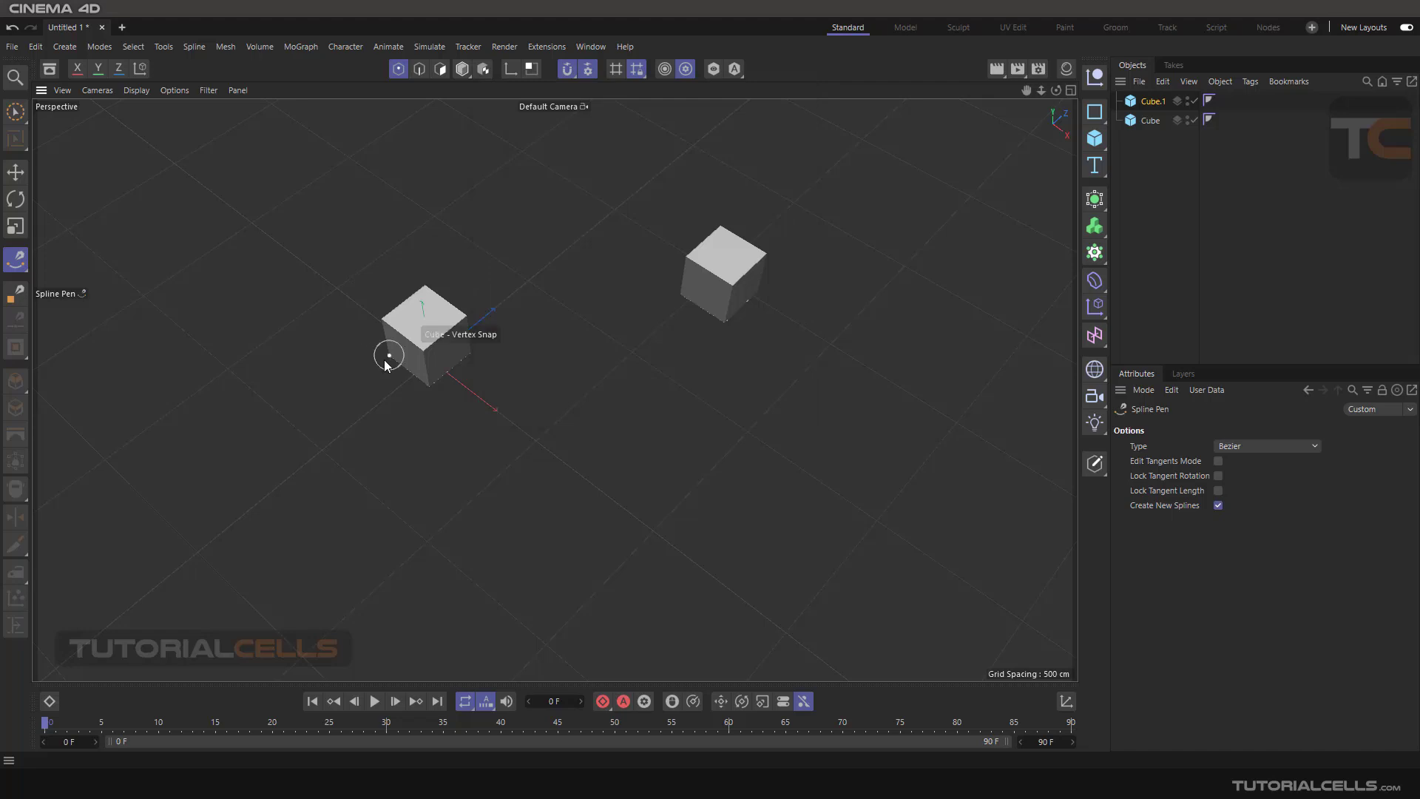
click(388, 353)
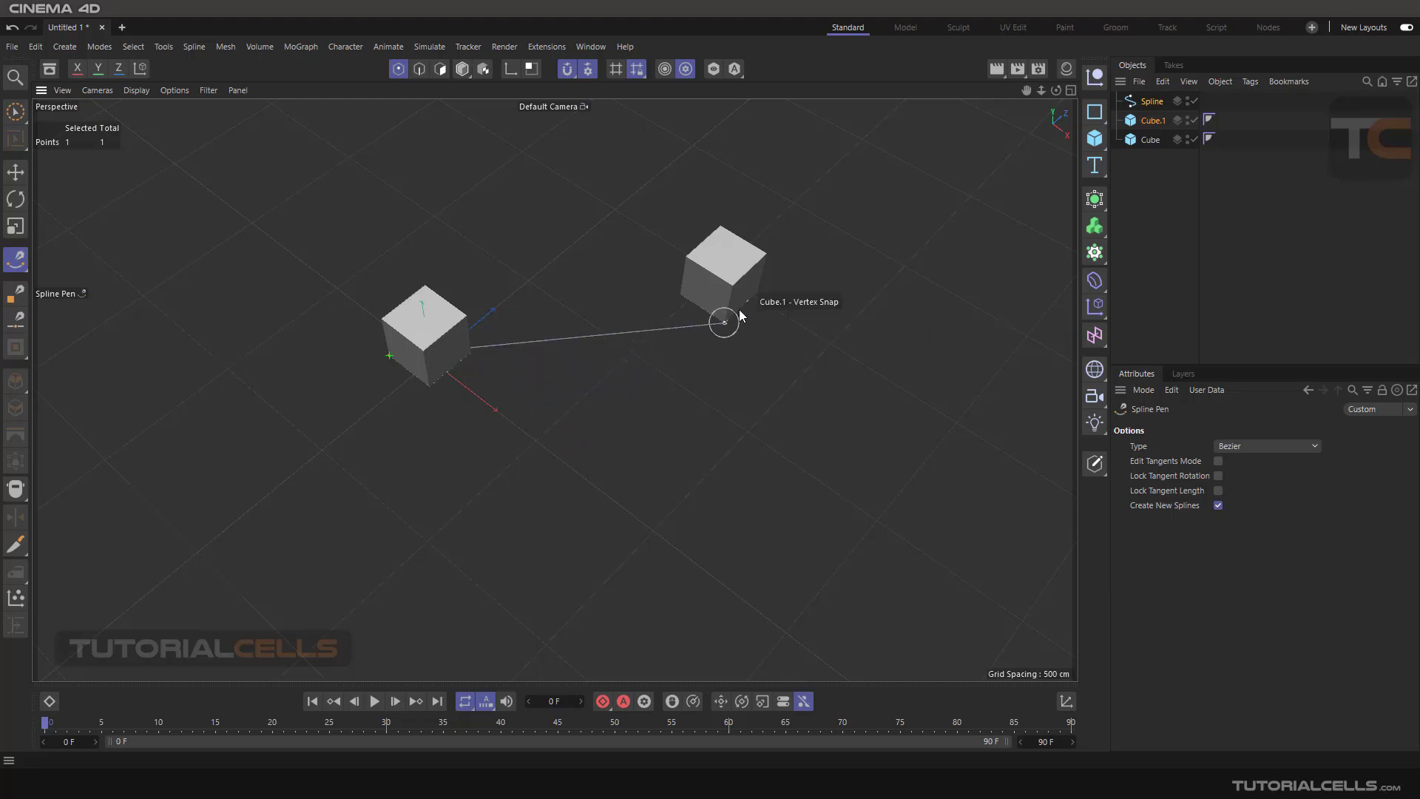
mouse_move(734, 285)
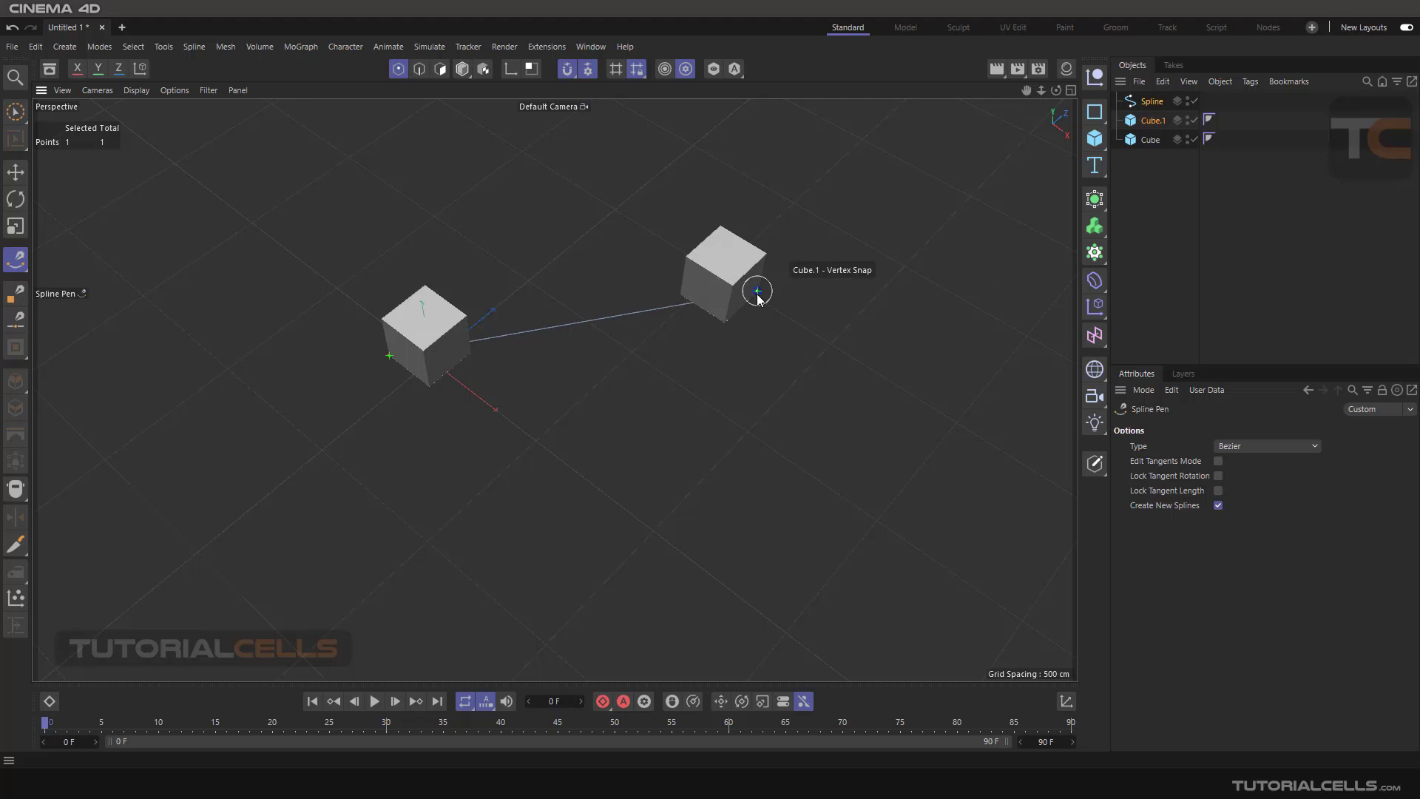
mouse_move(733, 306)
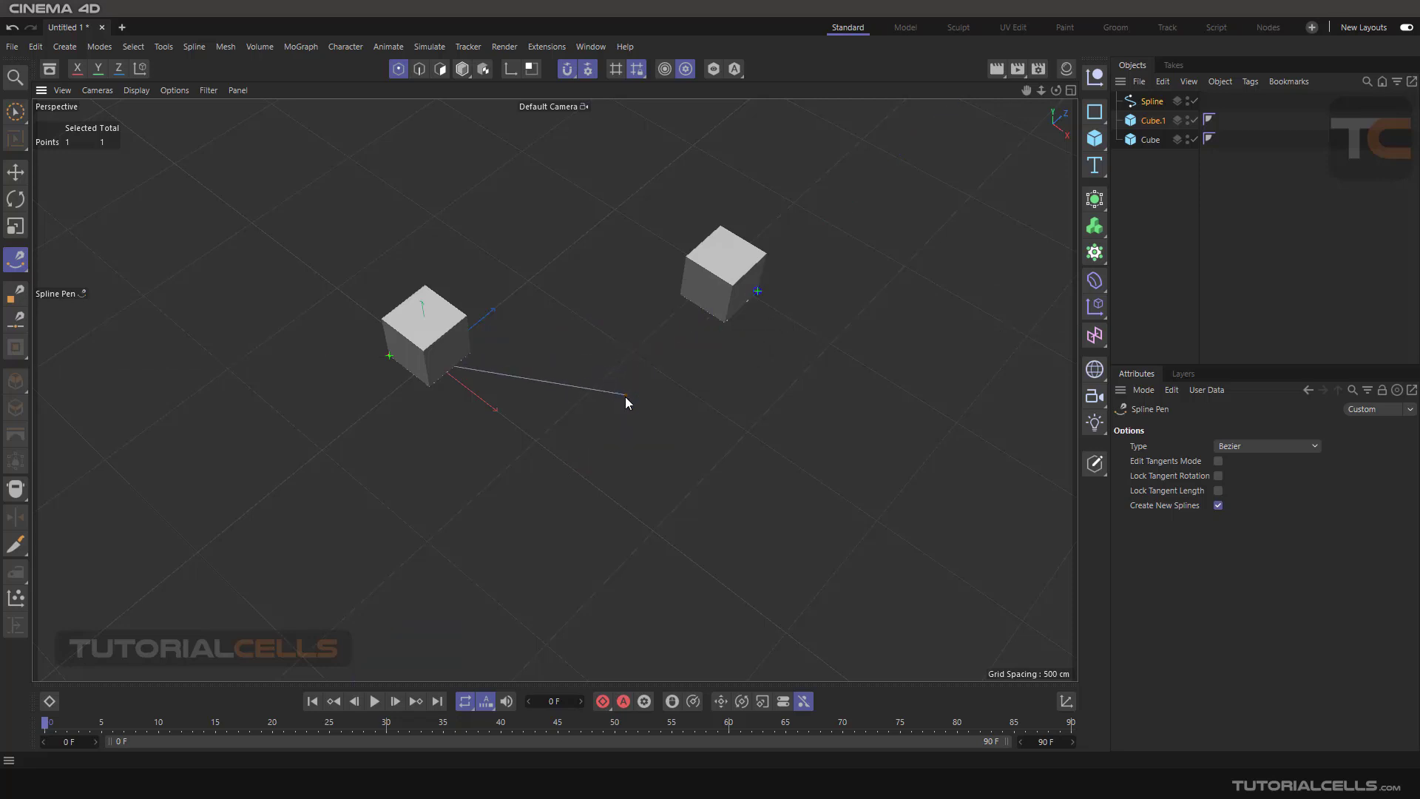
mouse_move(603, 444)
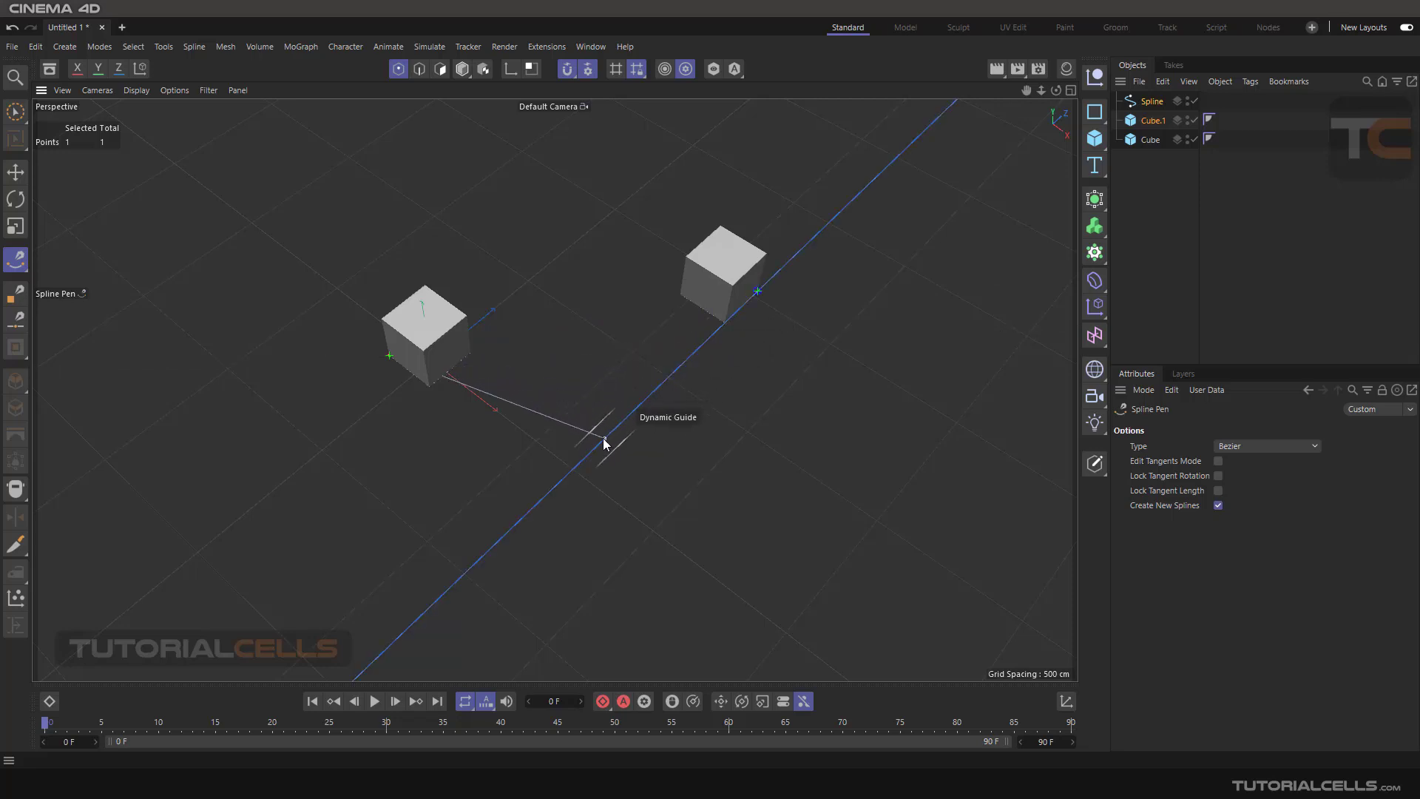
mouse_move(553, 484)
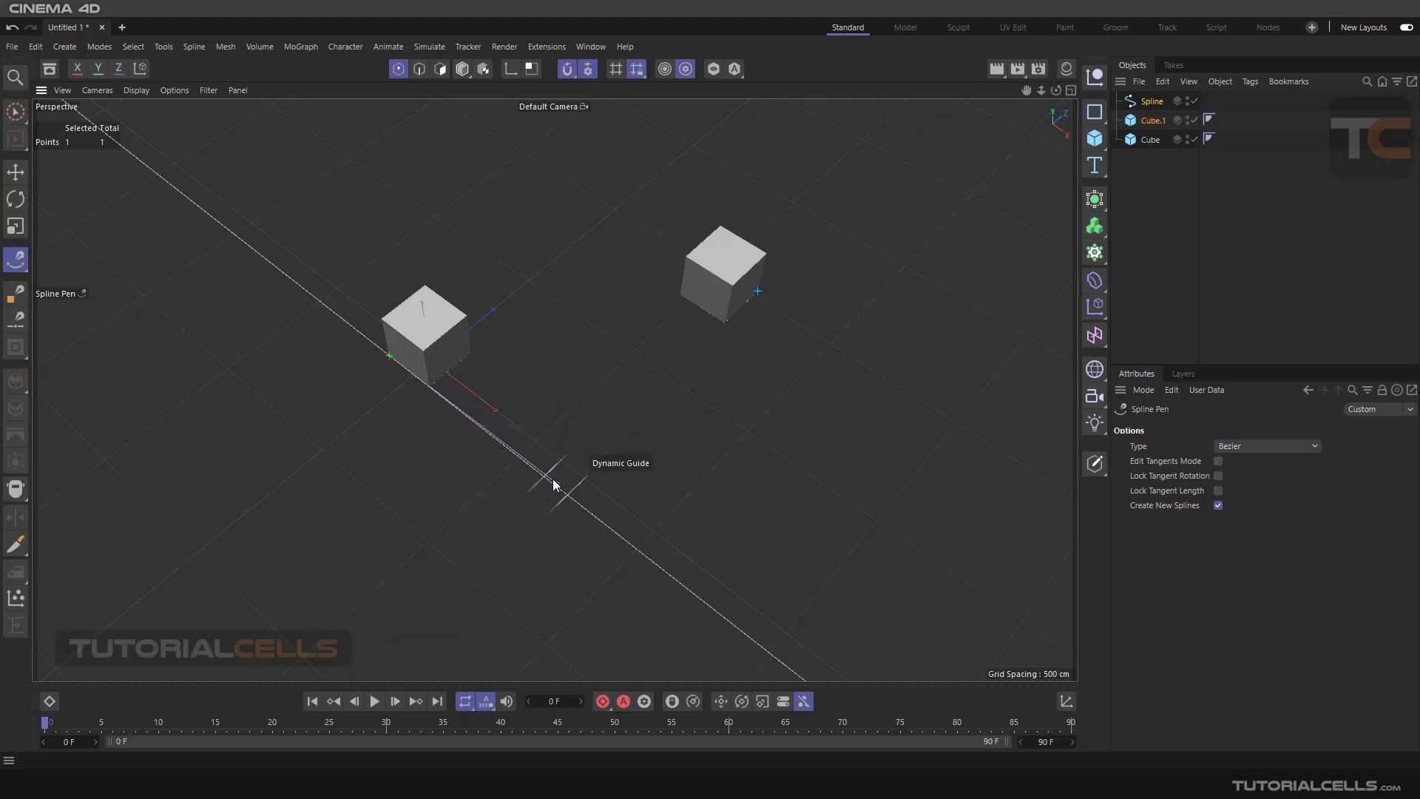
click(555, 489)
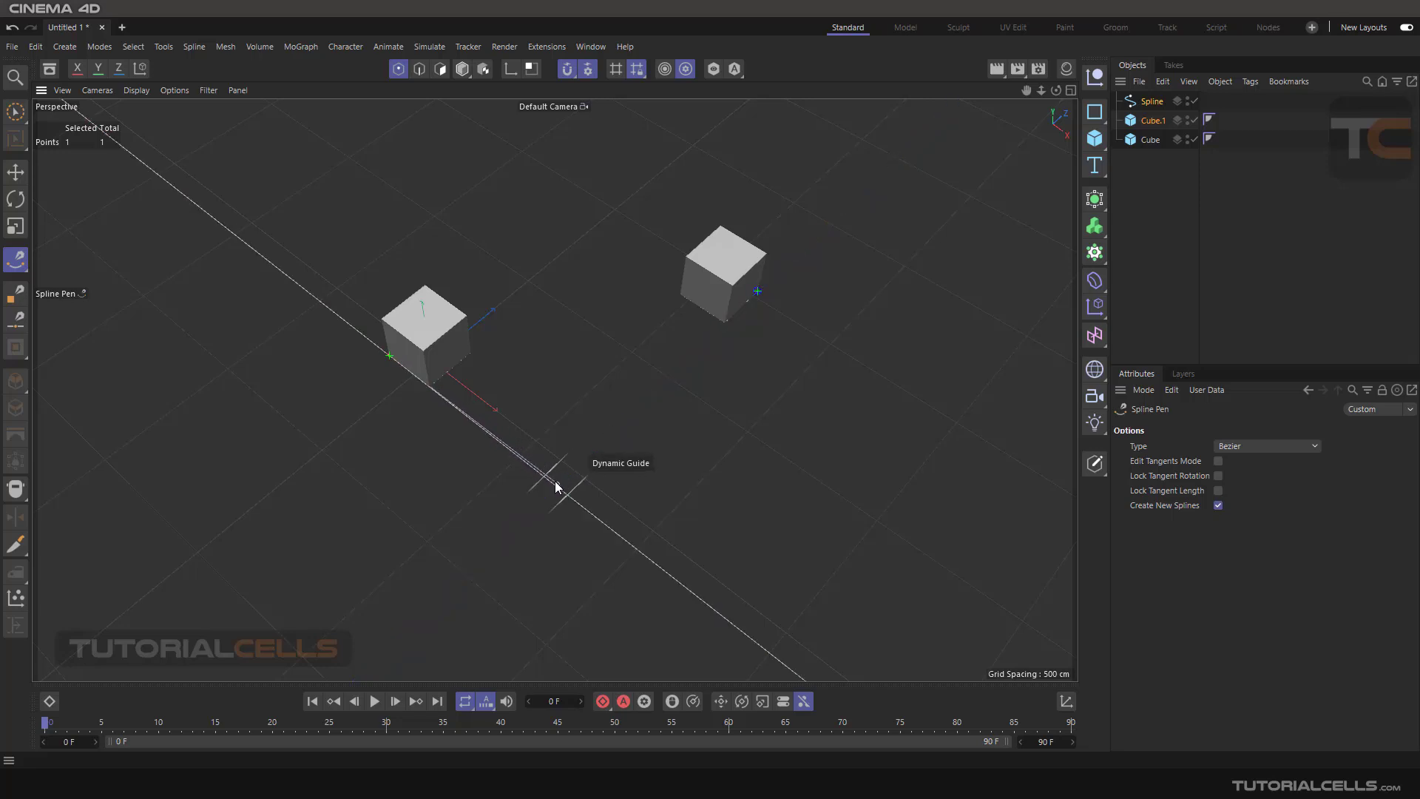
Tick Intersections in the Snap settings to snap to guide intersections
click(589, 68)
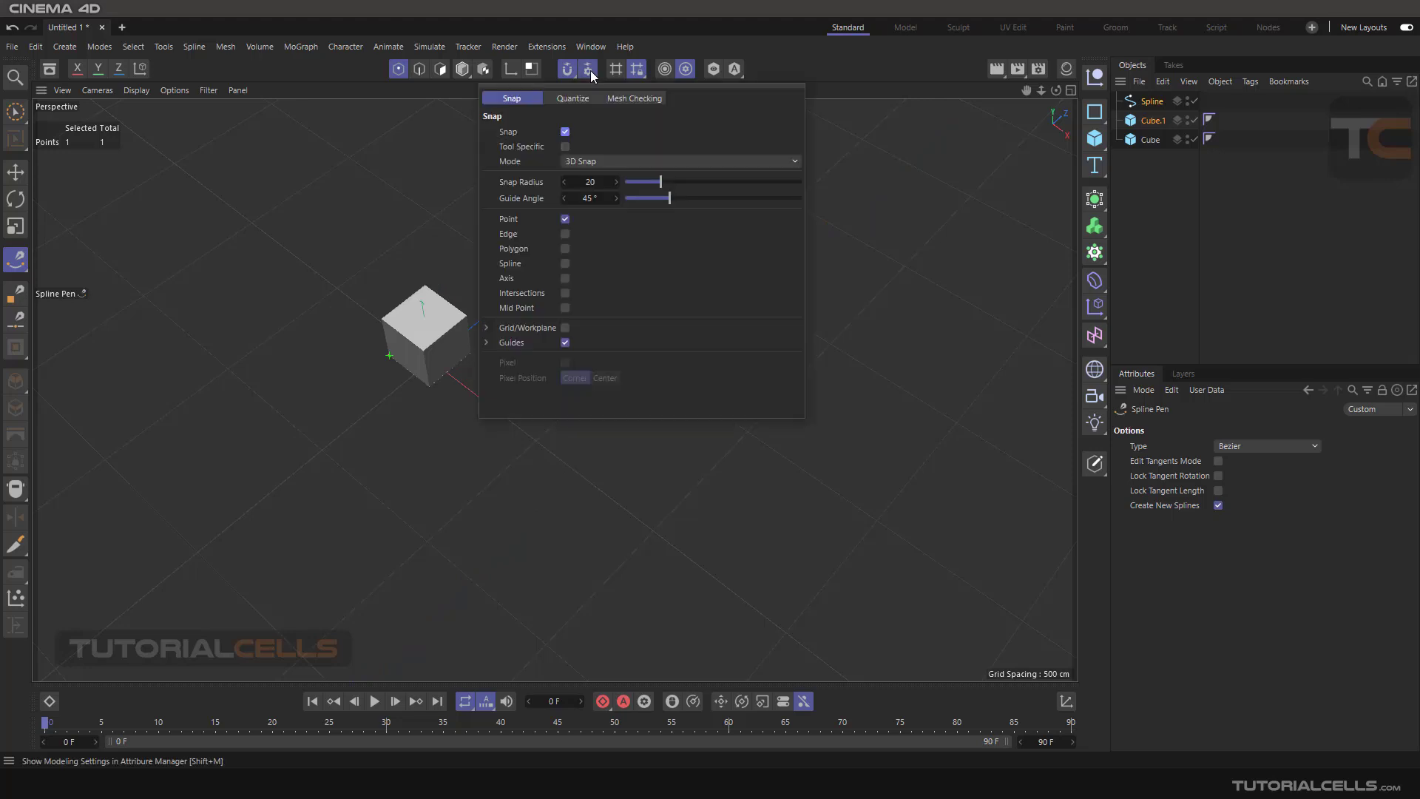
click(564, 293)
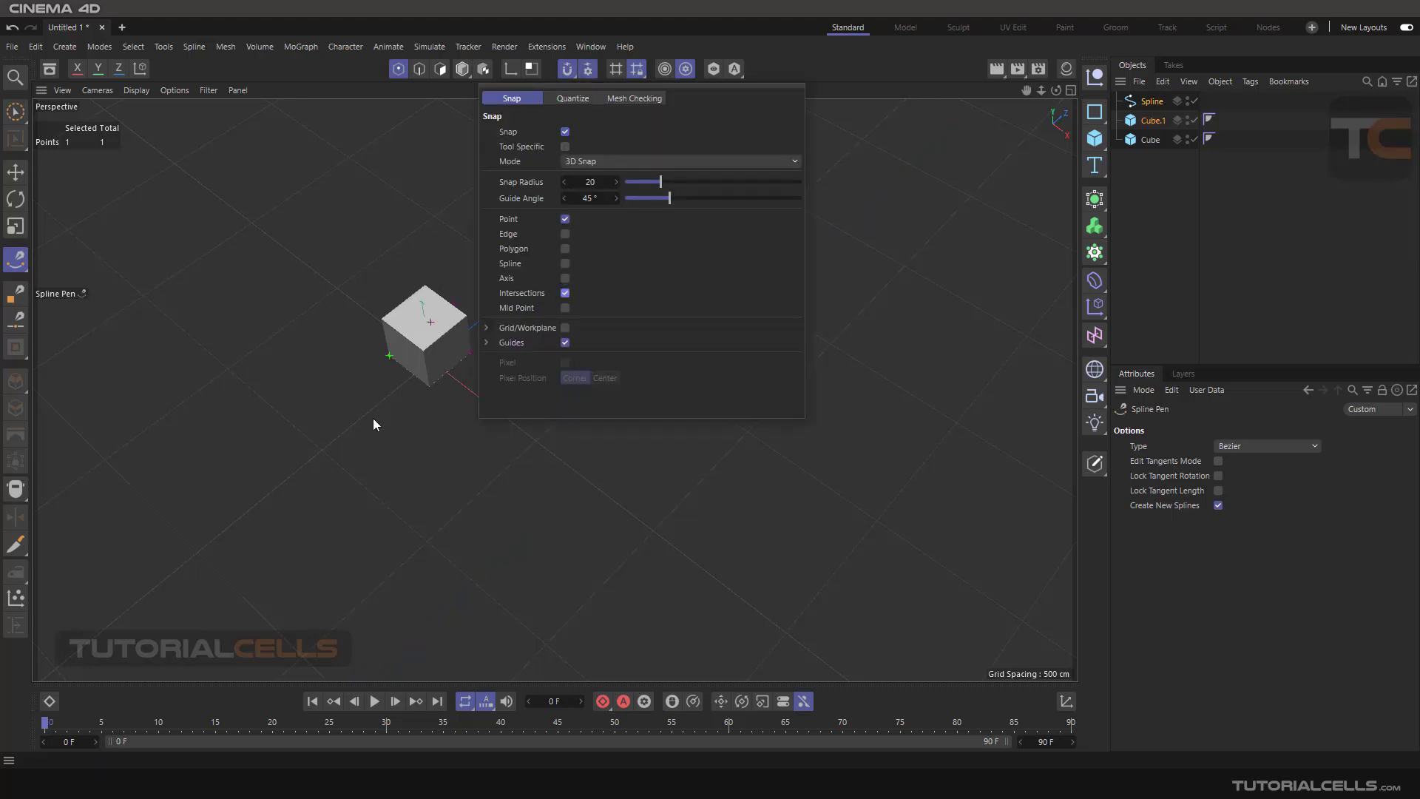
mouse_move(570, 497)
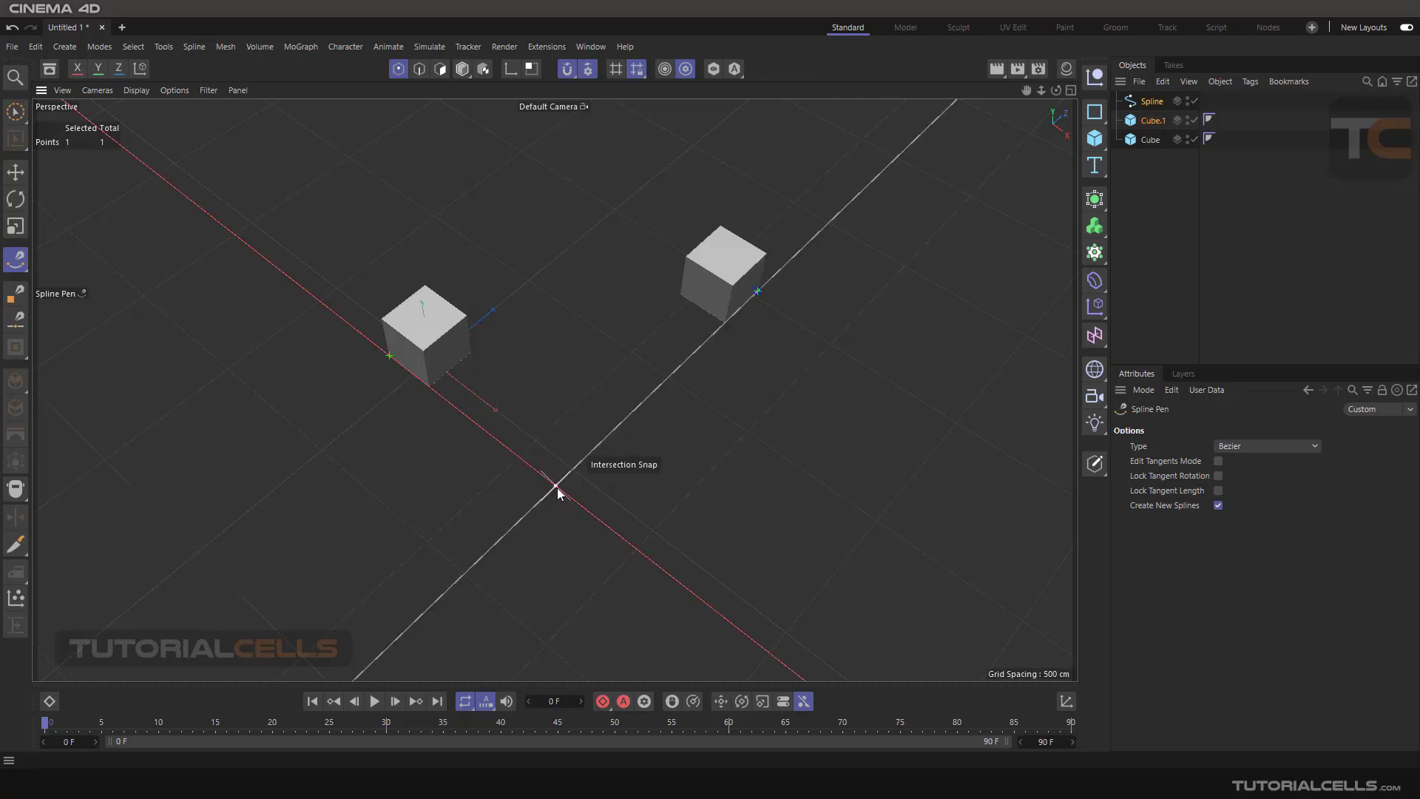
Add spline points at the guide intersection and on Cube.1's corner
click(557, 488)
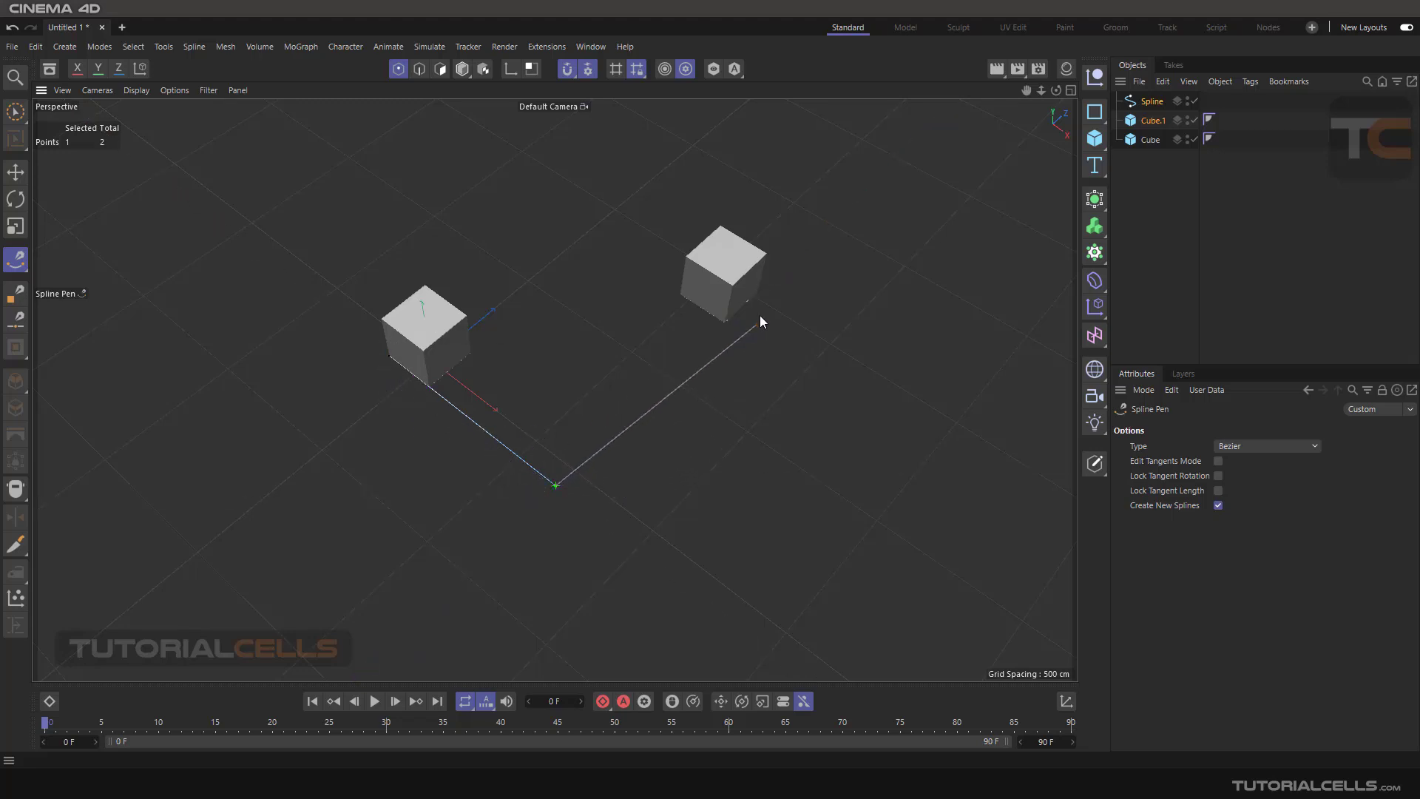
click(388, 353)
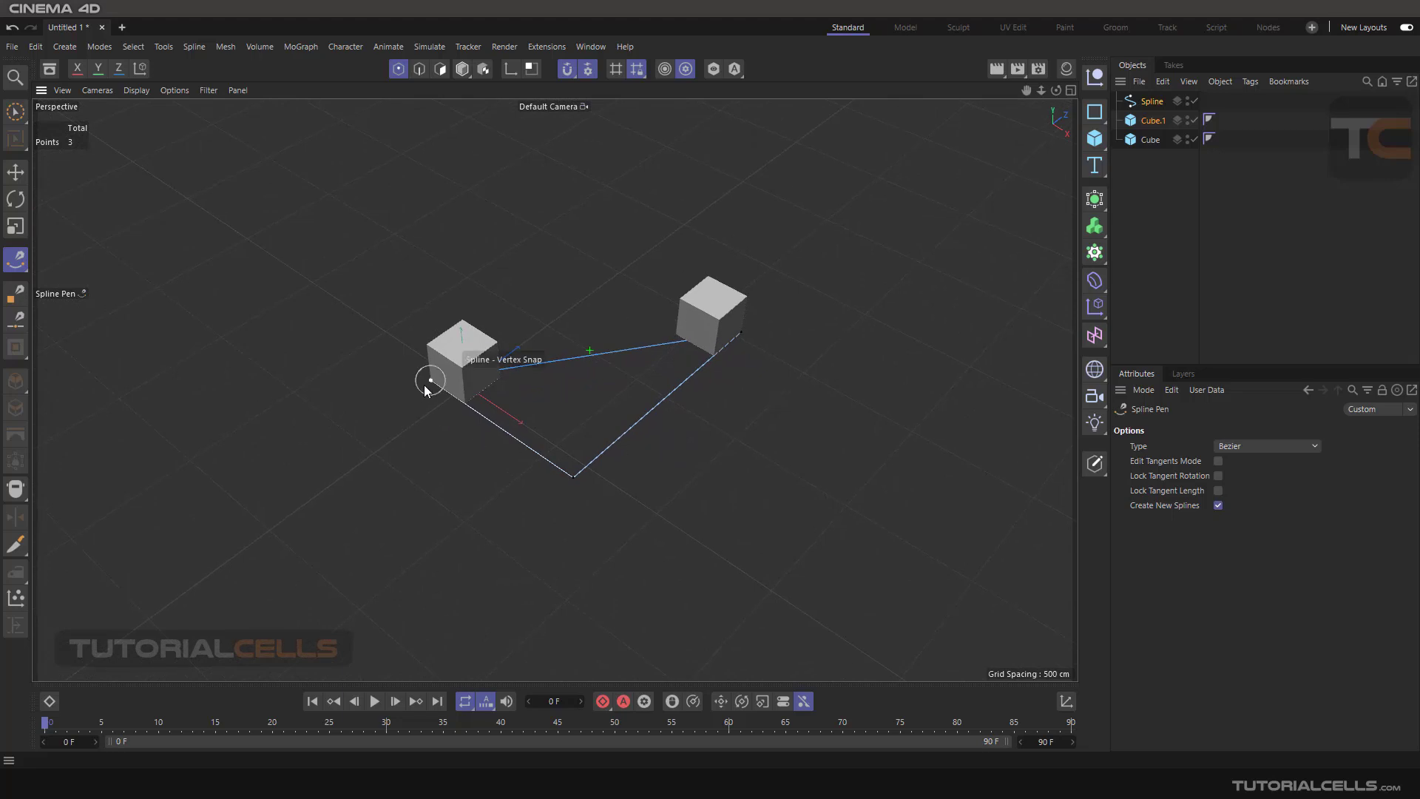
mouse_move(423, 401)
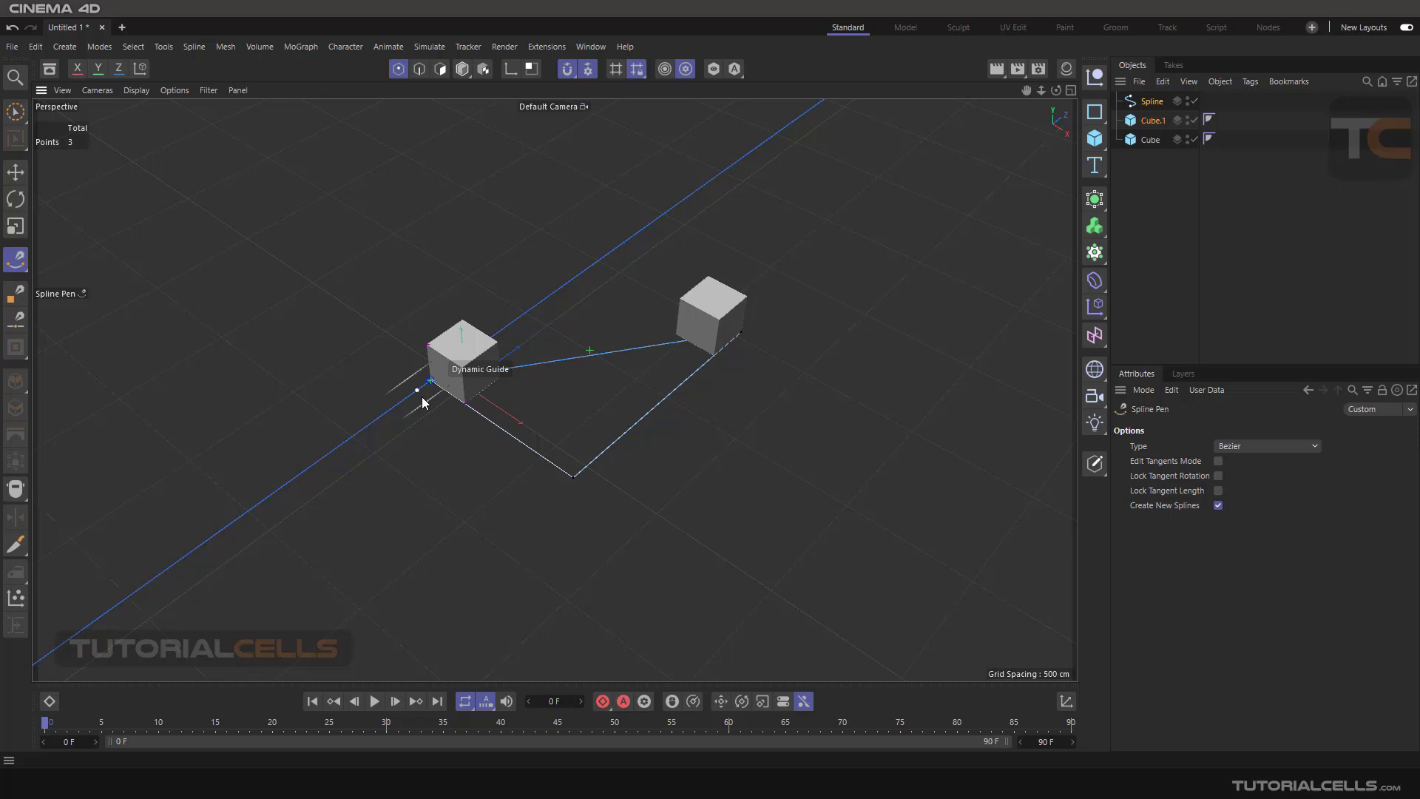
mouse_move(648, 363)
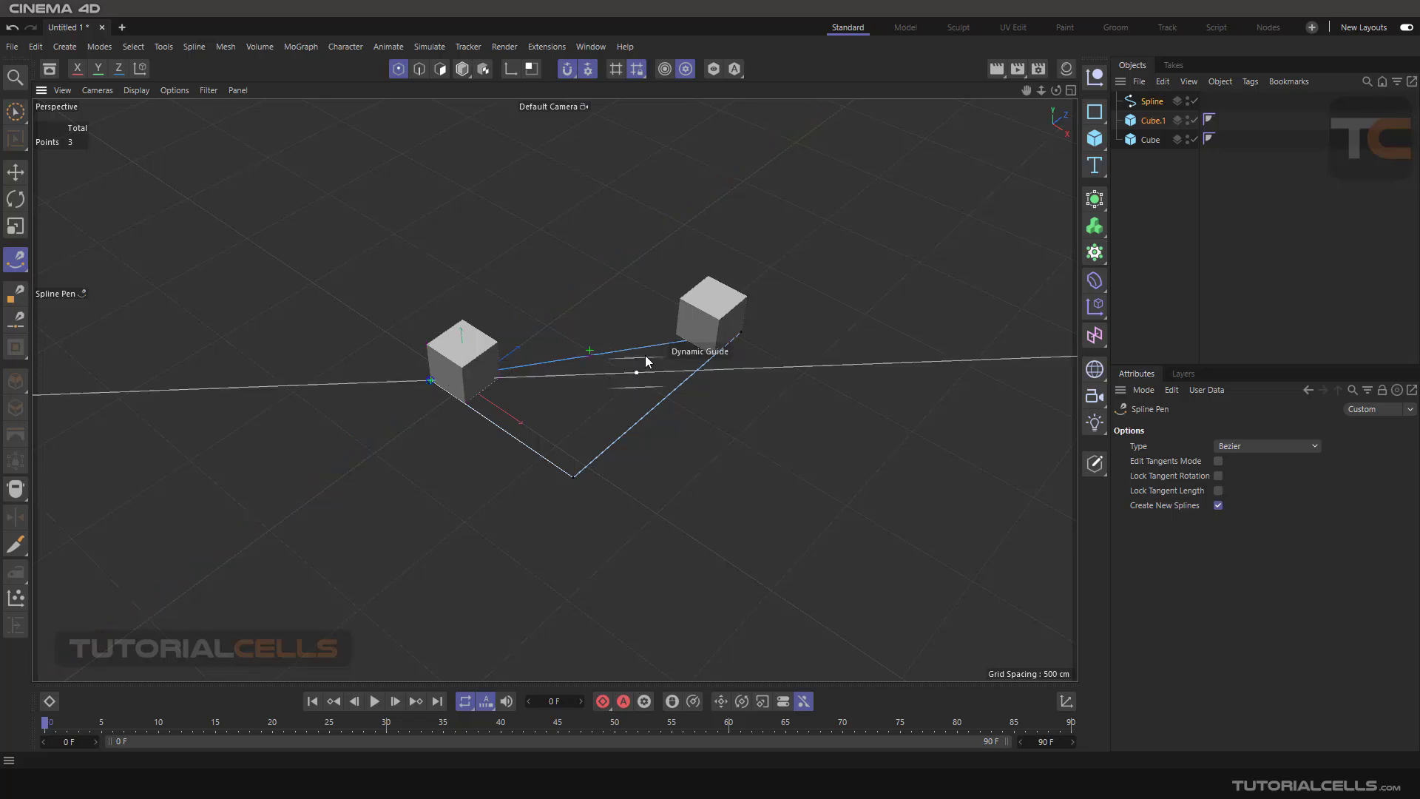
mouse_move(743, 335)
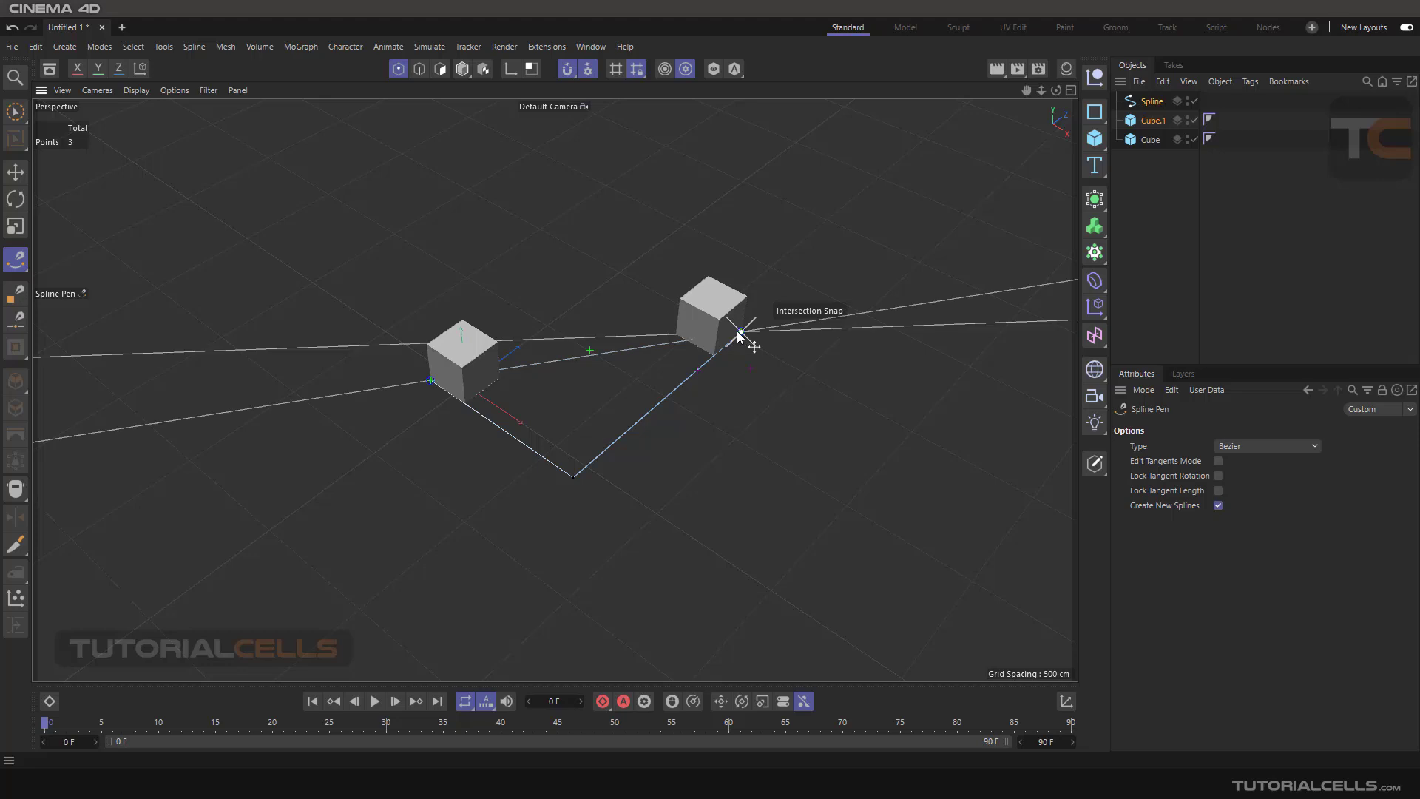
mouse_move(697, 384)
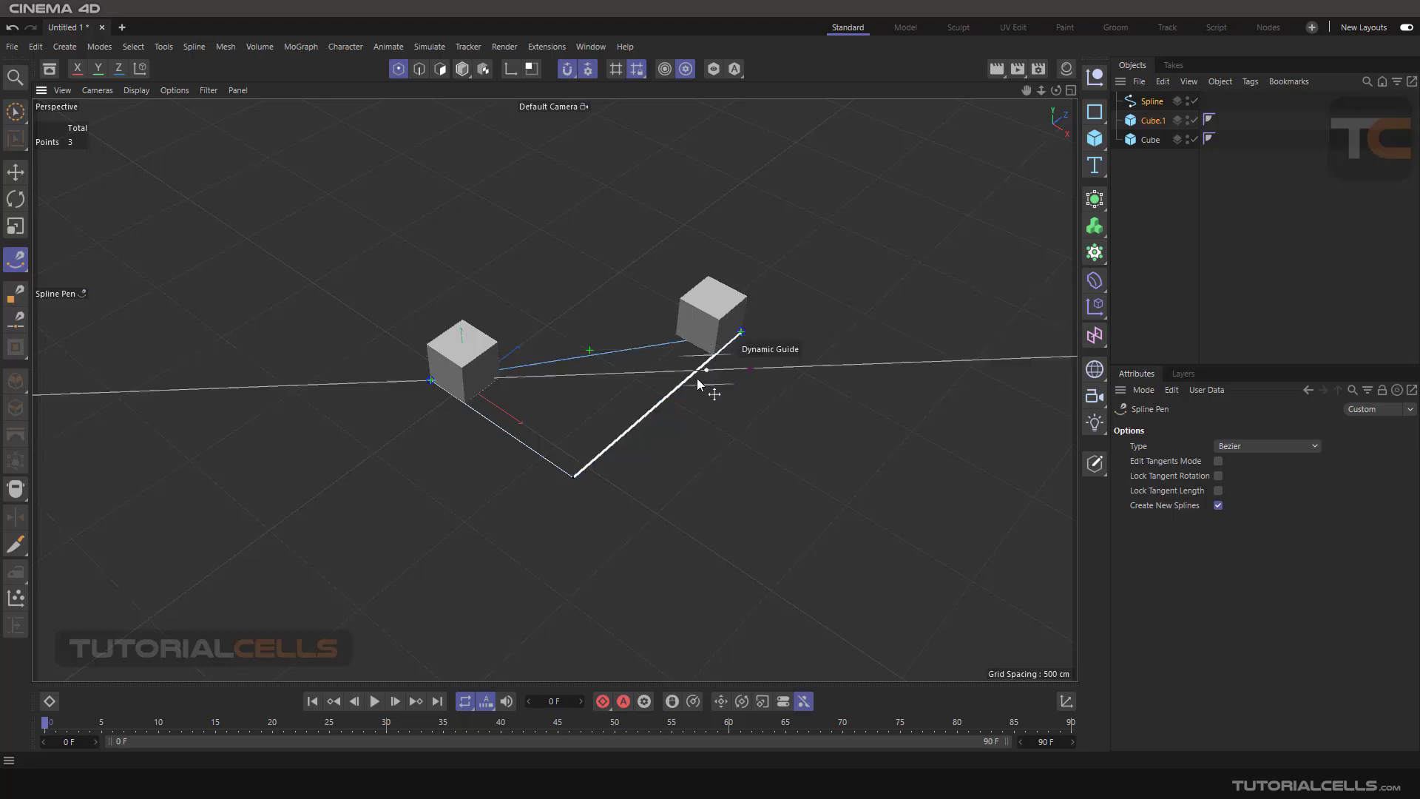
mouse_move(637, 441)
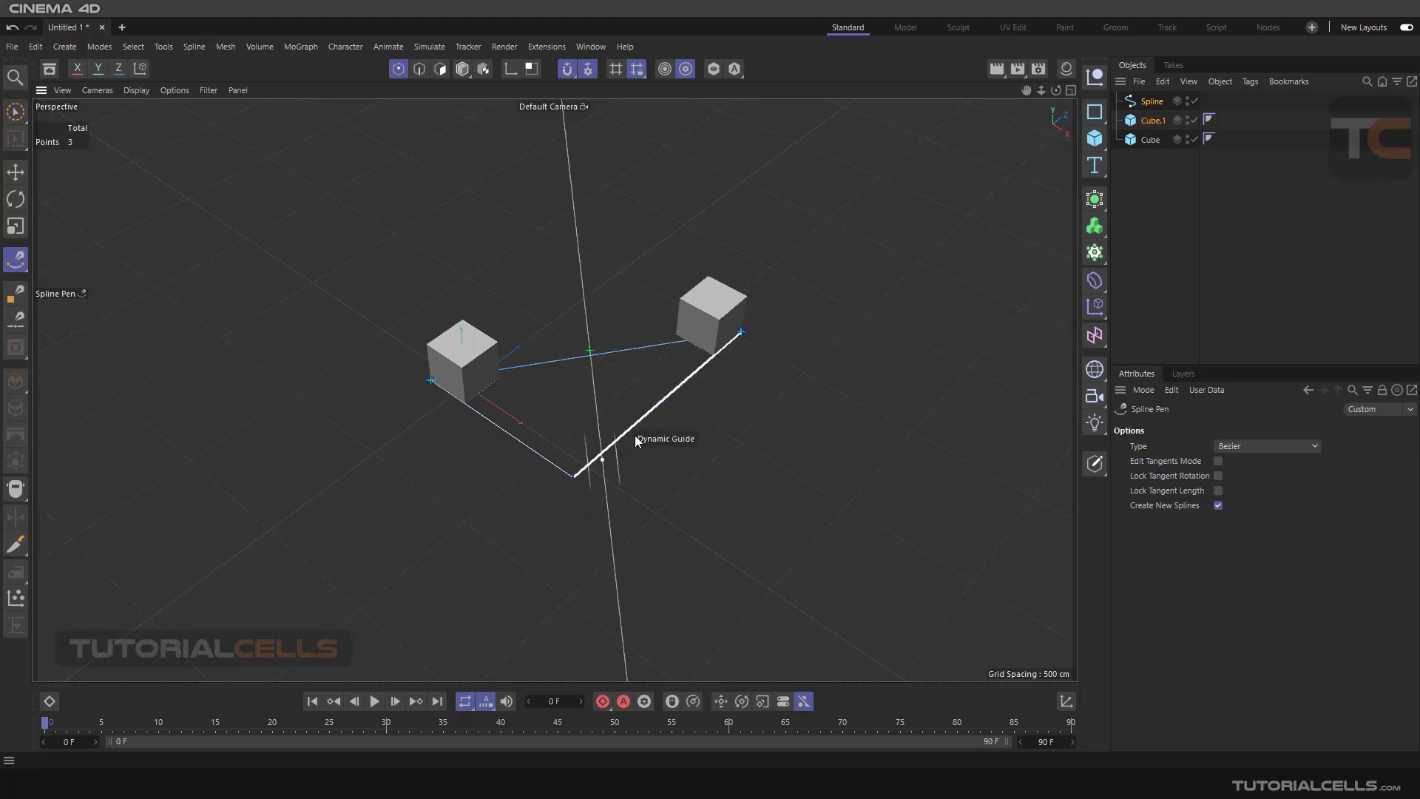
mouse_move(597, 475)
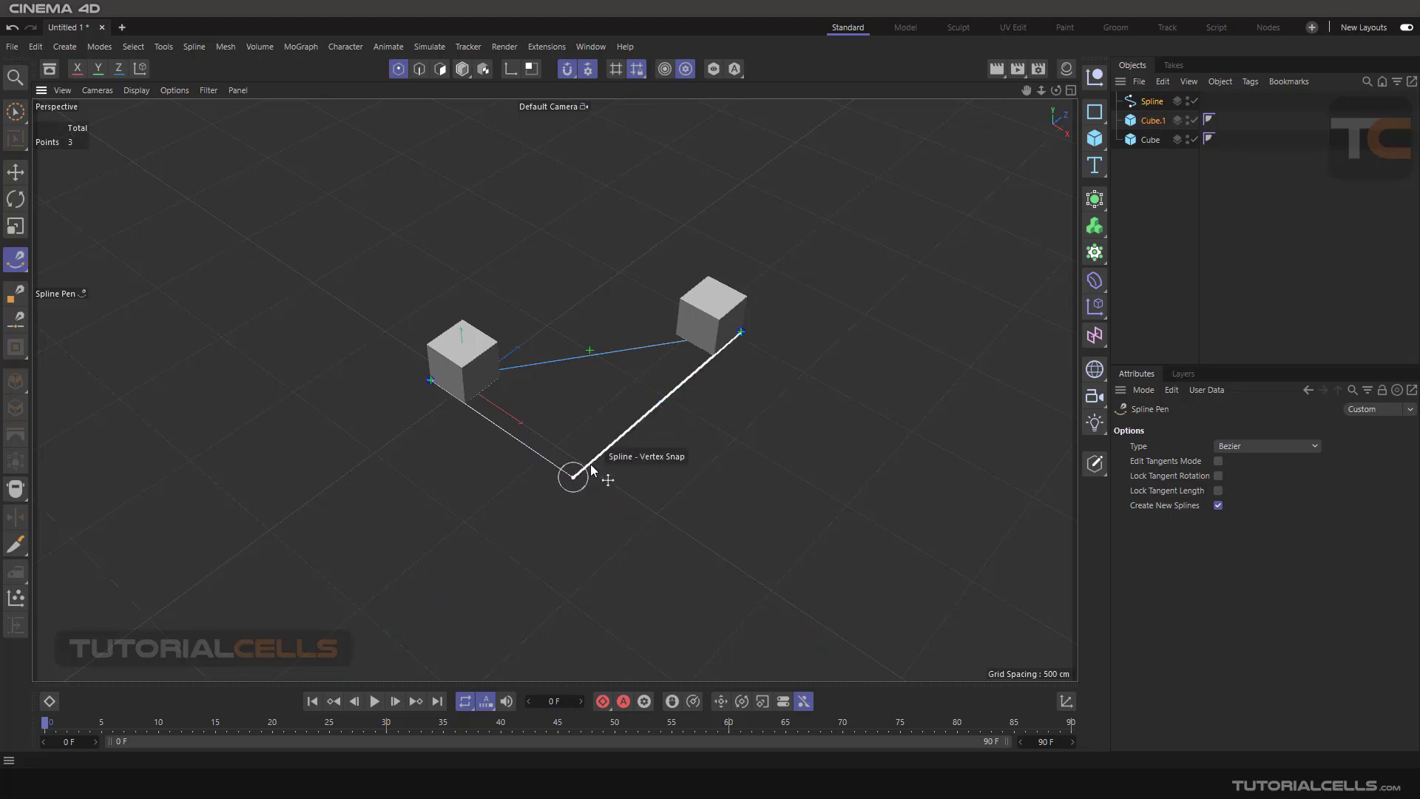
mouse_move(698, 464)
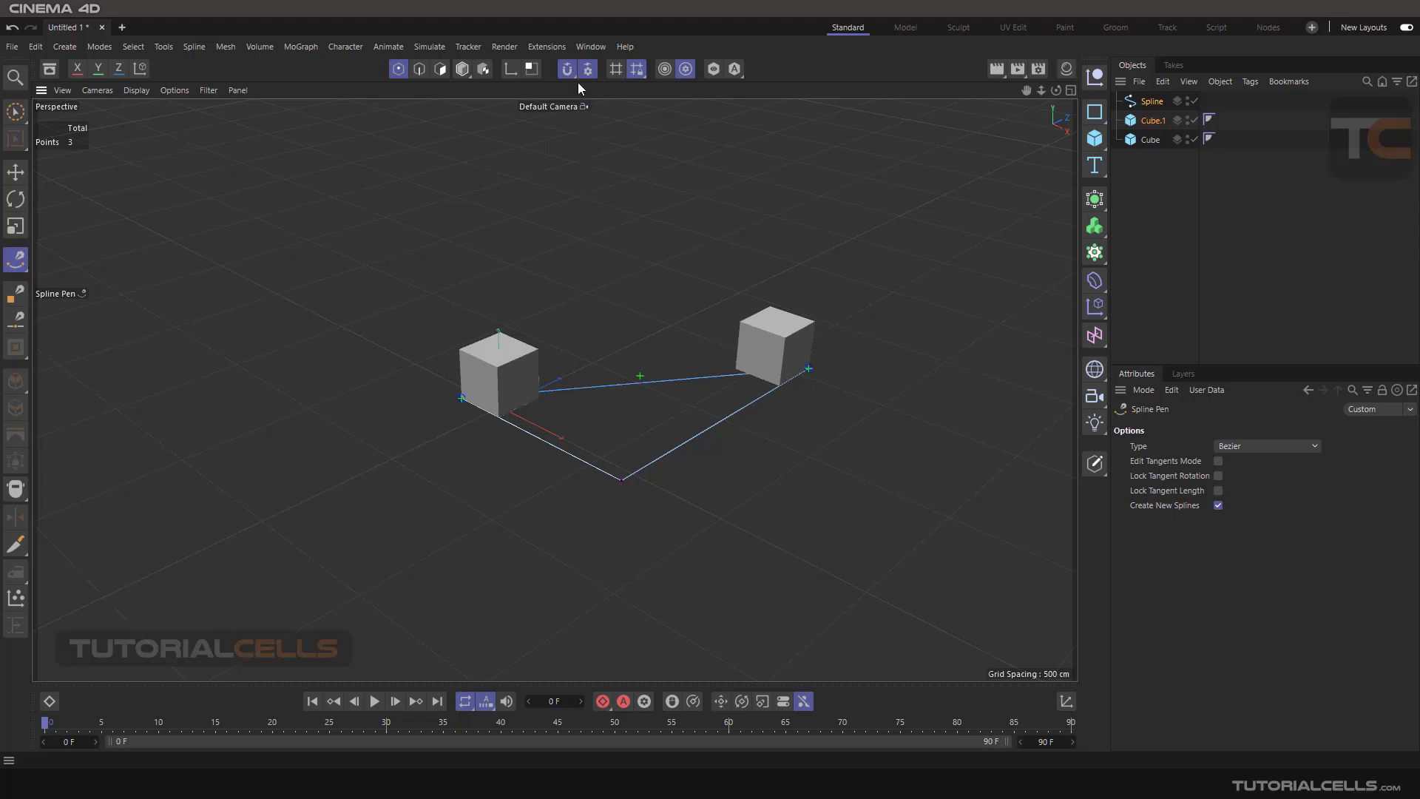
Remove the three-point spline, leaving only Cube and Cube.1
click(592, 69)
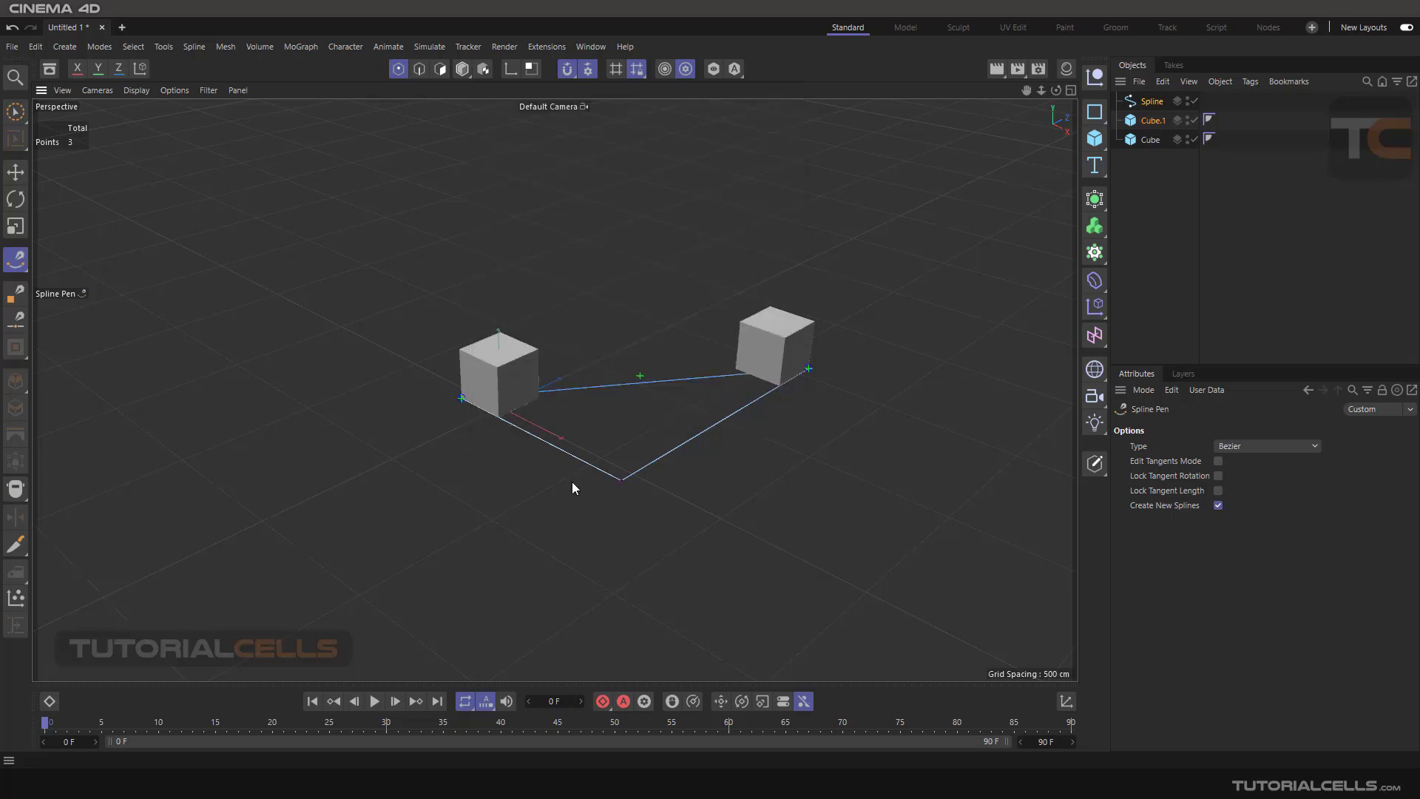
click(1151, 100)
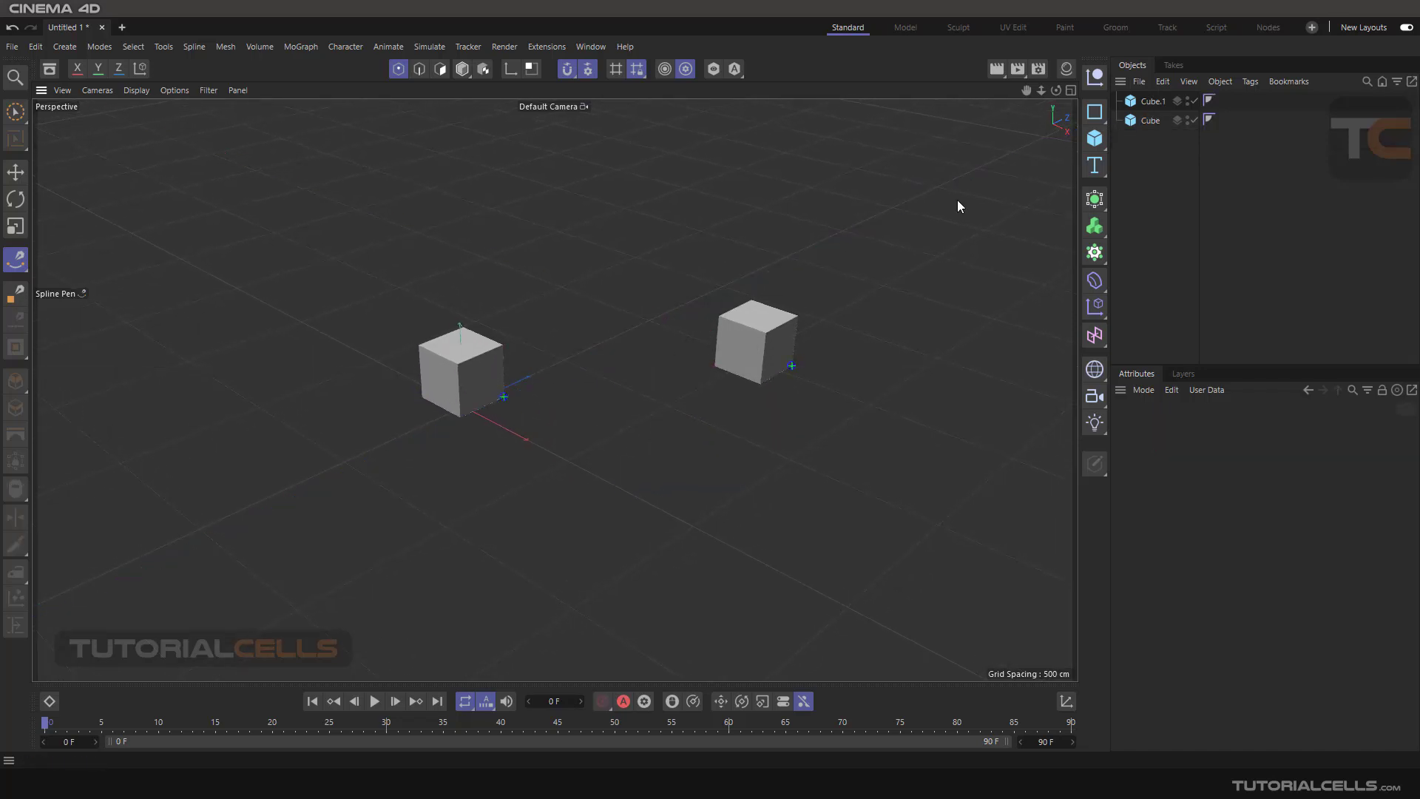
Select Cube with the Move tool and drag it along the guide toward Cube.1
click(16, 171)
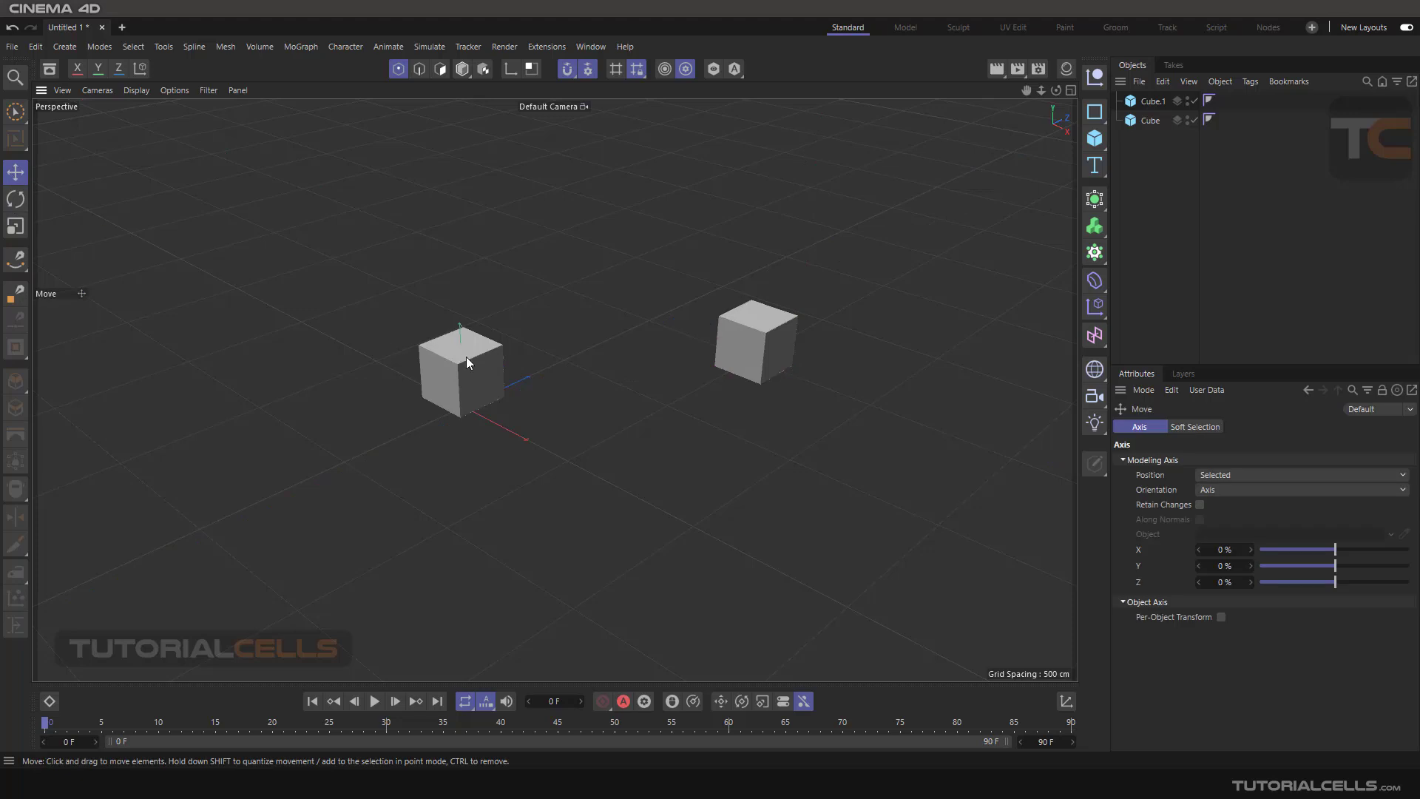
click(461, 367)
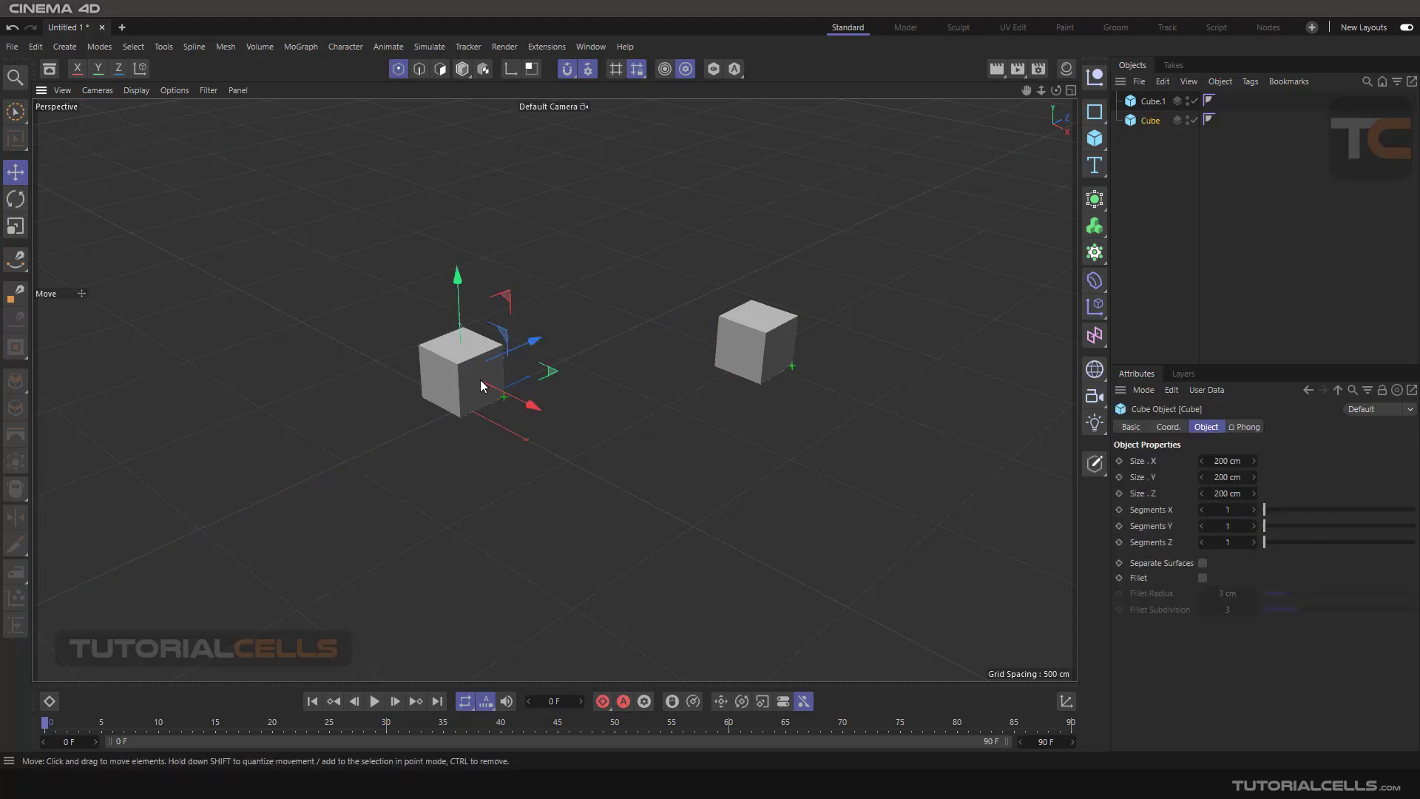
mouse_move(457, 299)
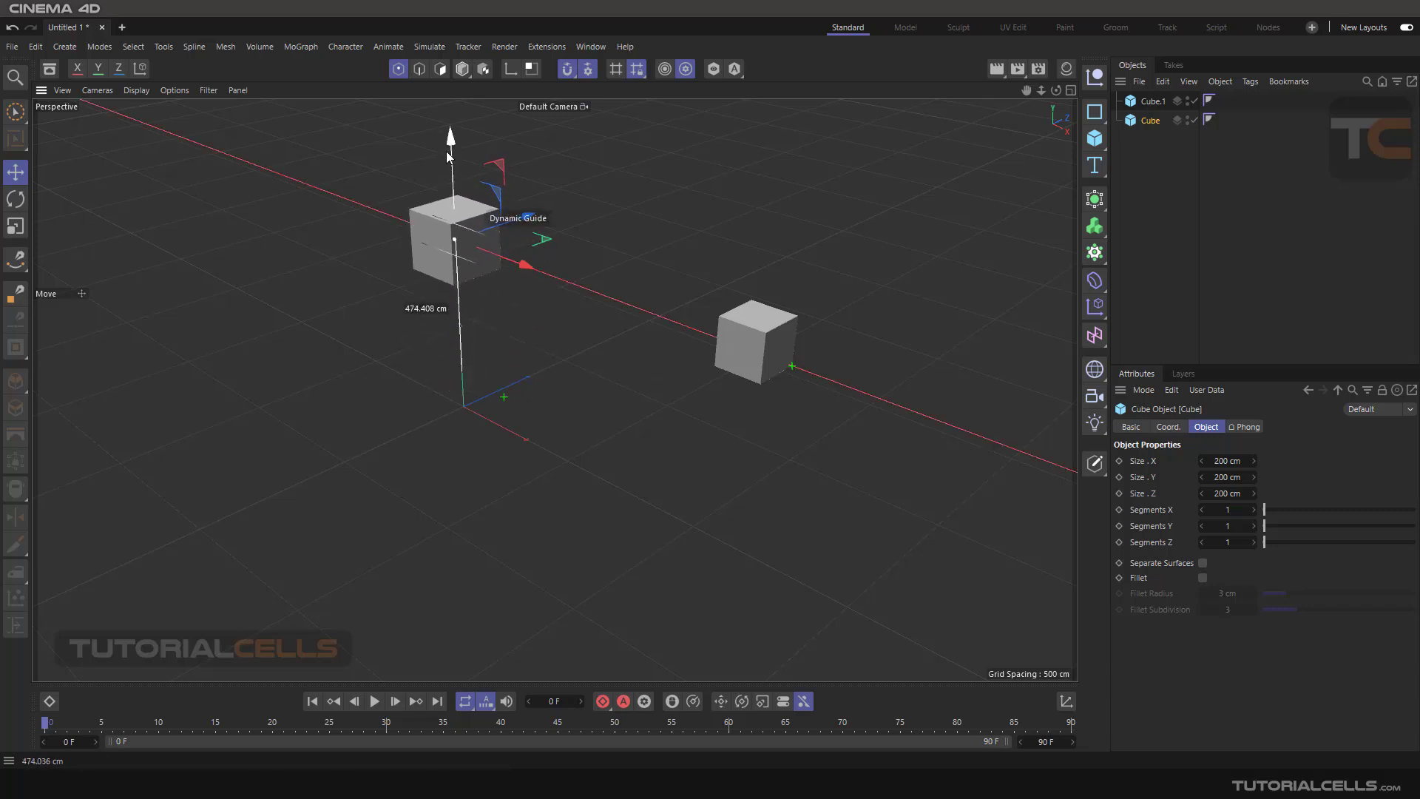
drag(451, 240, 577, 286)
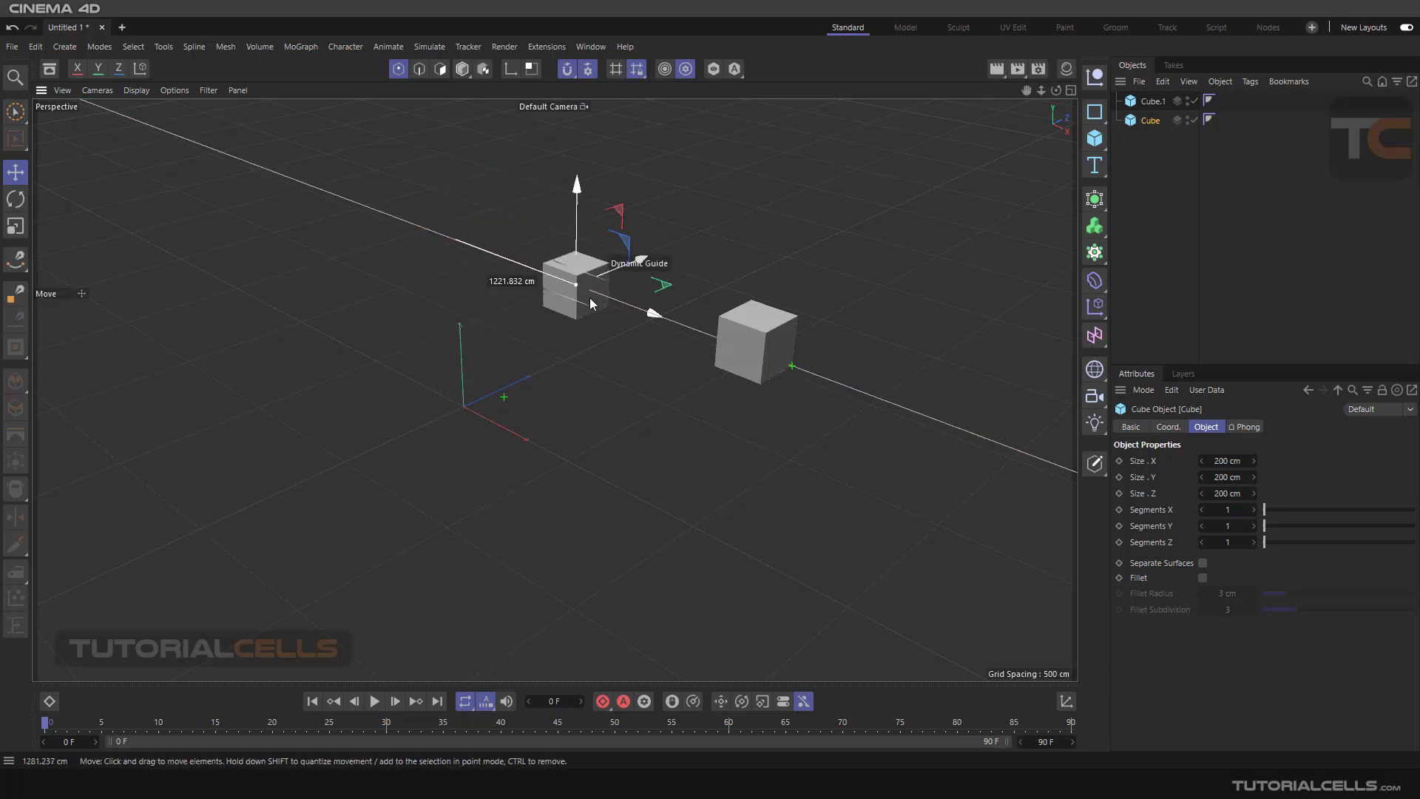